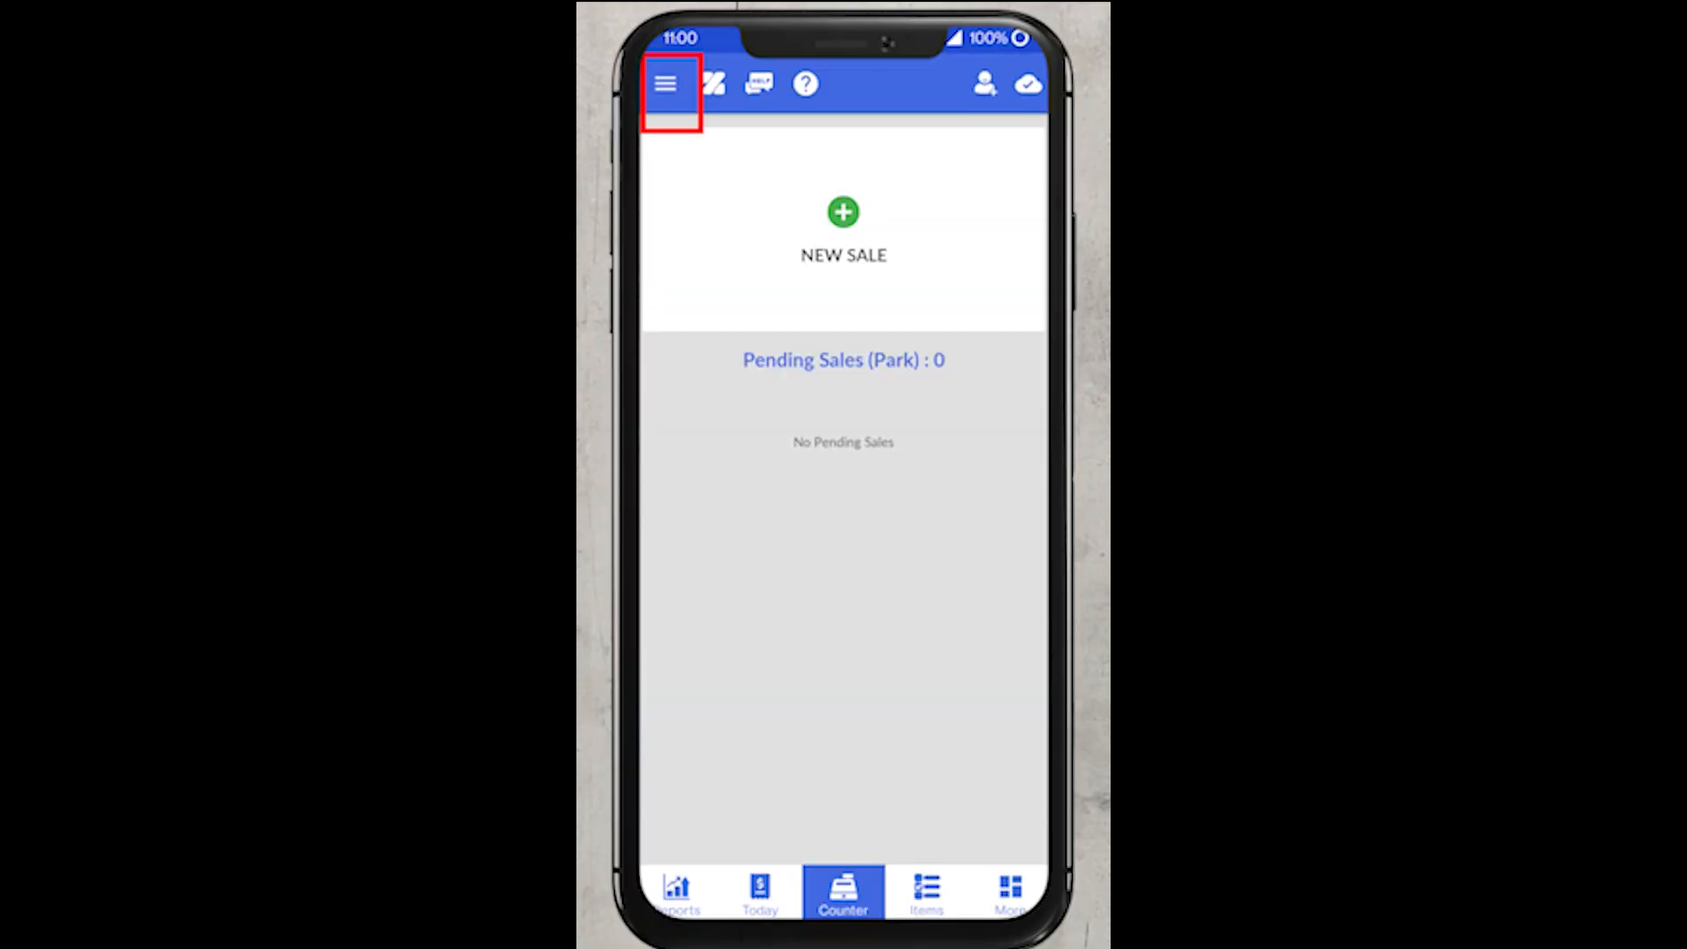
Go from the side menu to Staff Management and begin a new staff entry.
left_click(664, 85)
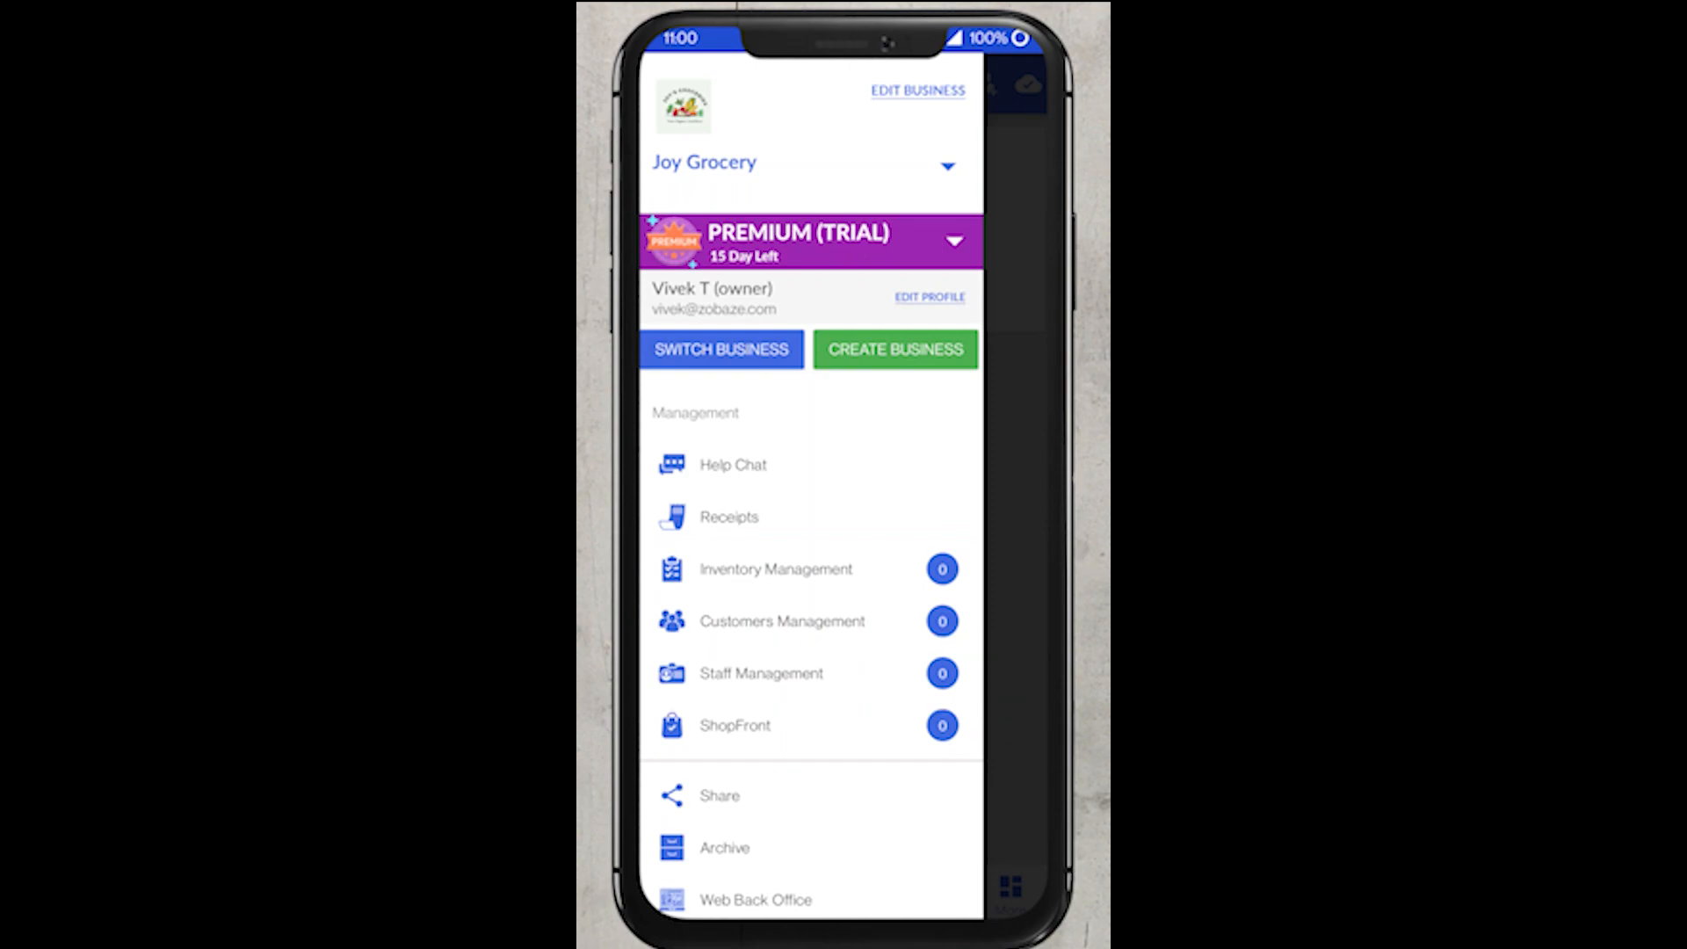
left_click(761, 672)
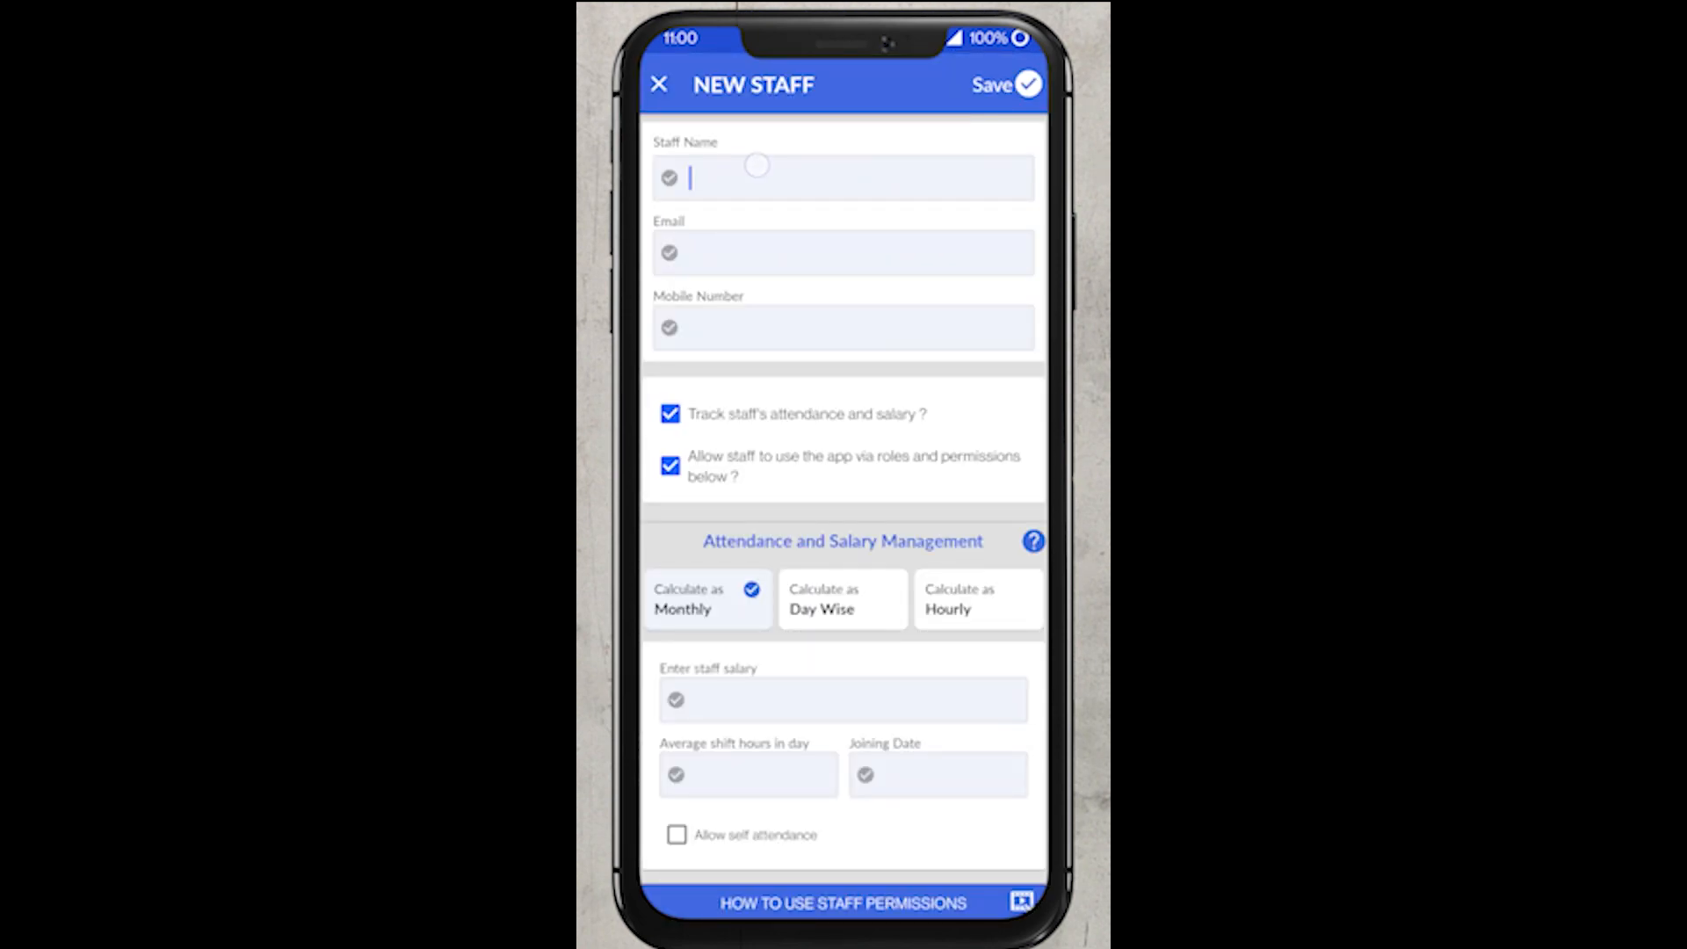
type("Mary")
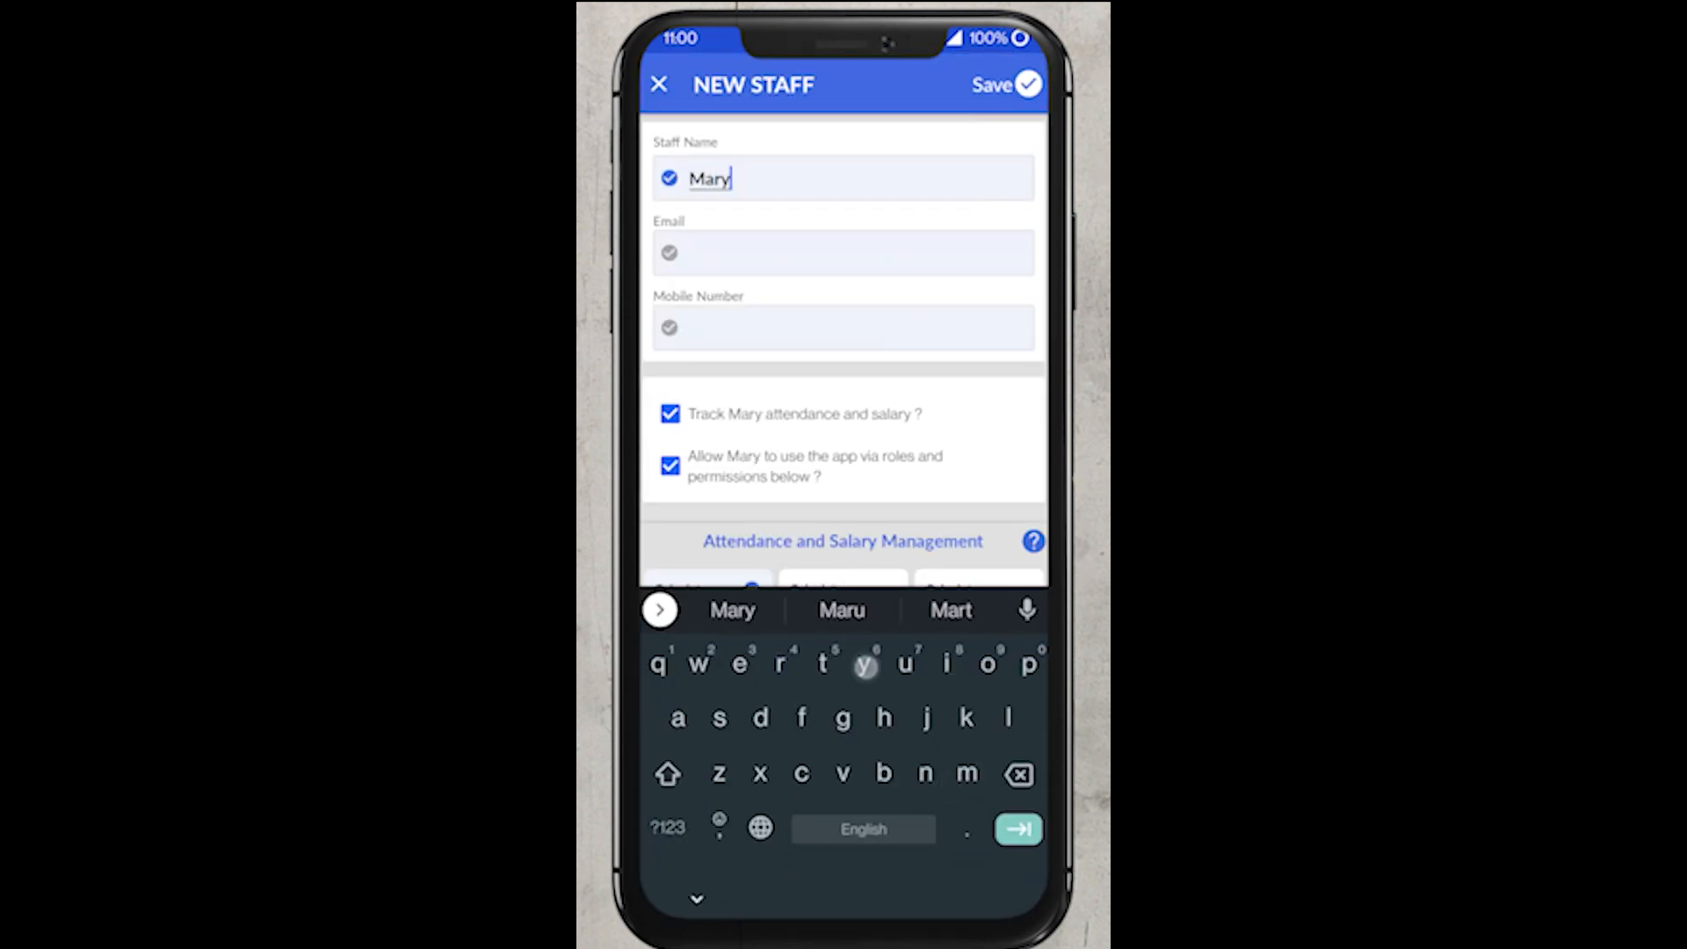
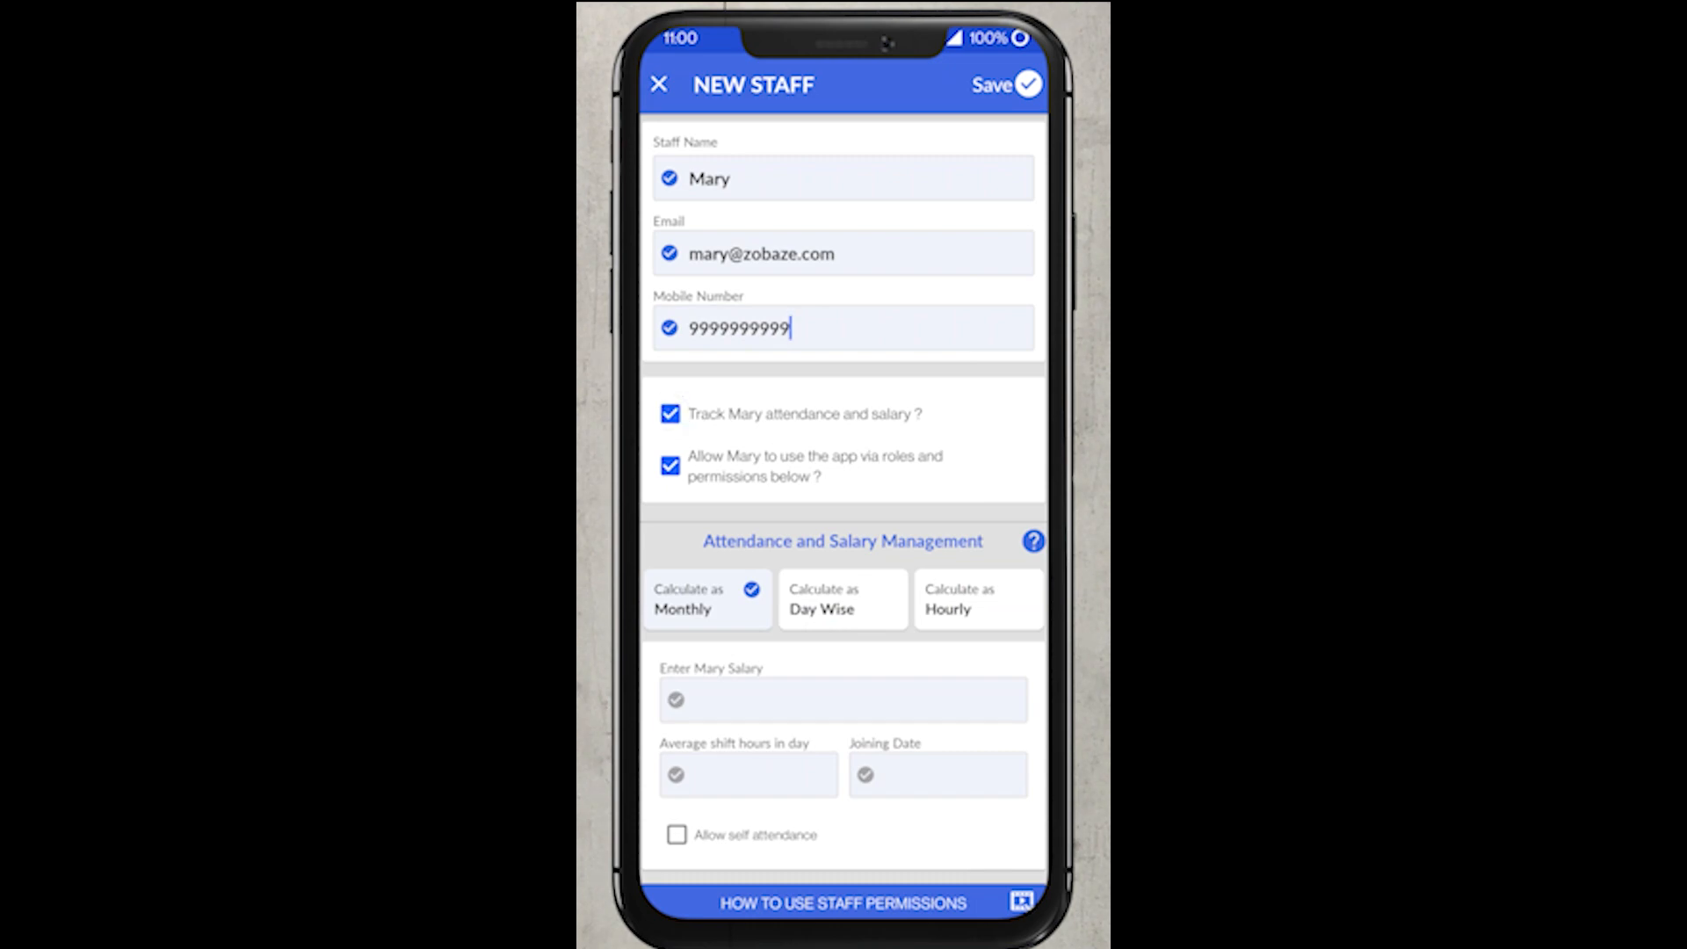
scroll("down", 3)
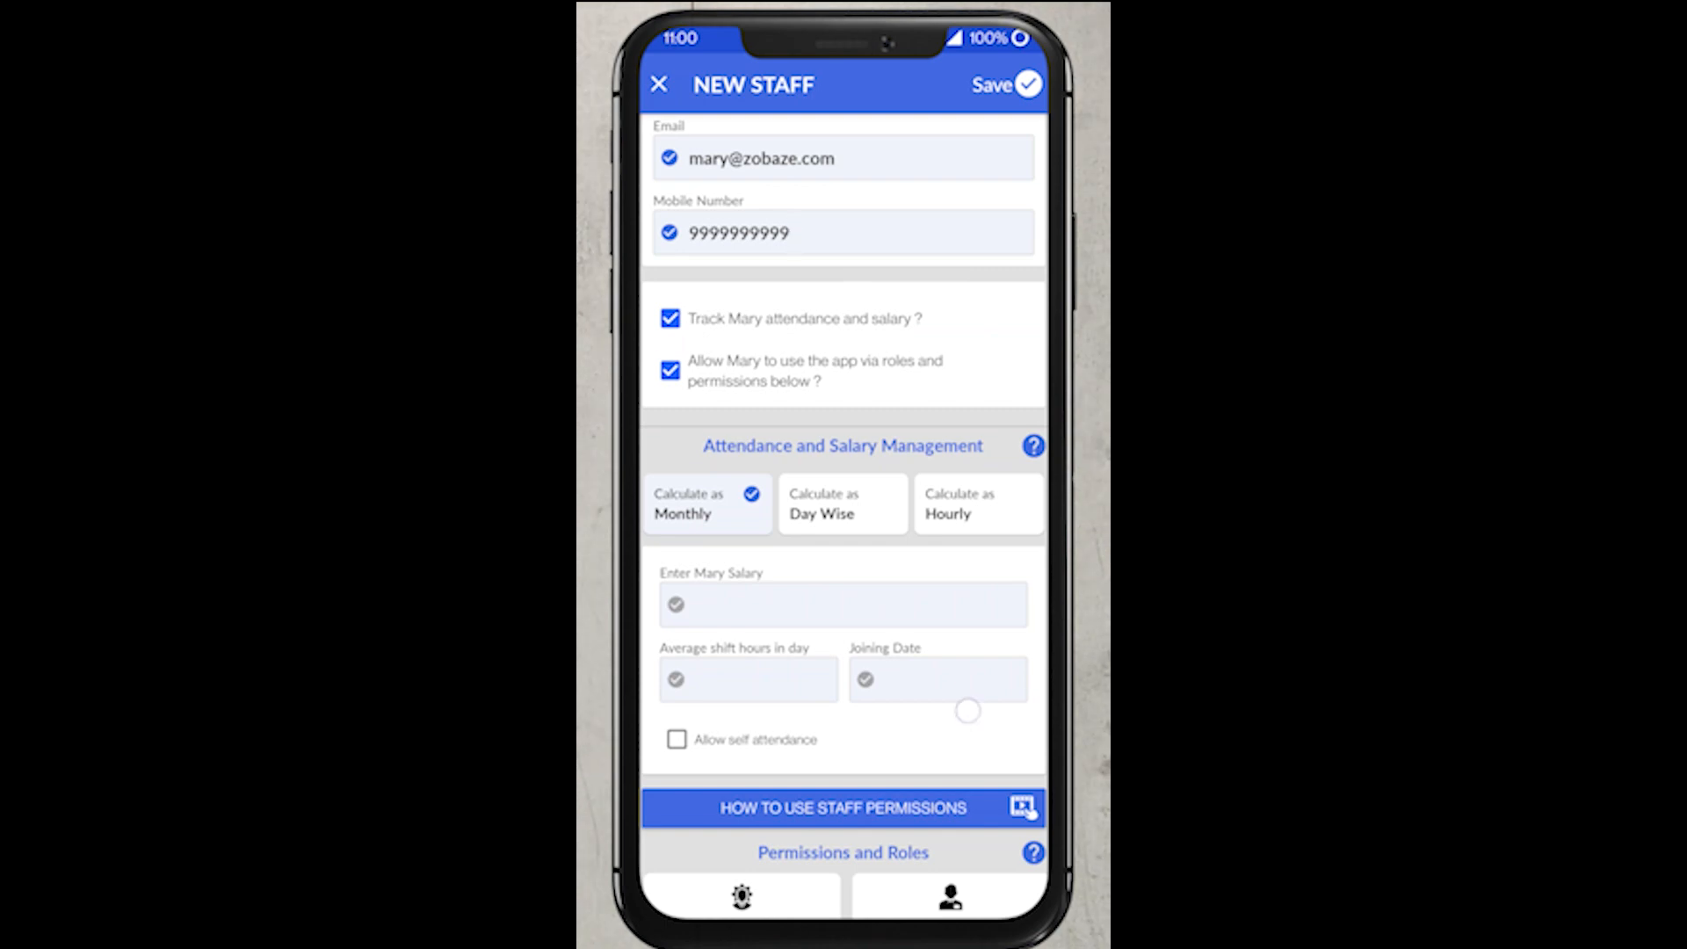
Keep salary calculation as Monthly and enter a salary of 25000.
scroll("down", 3)
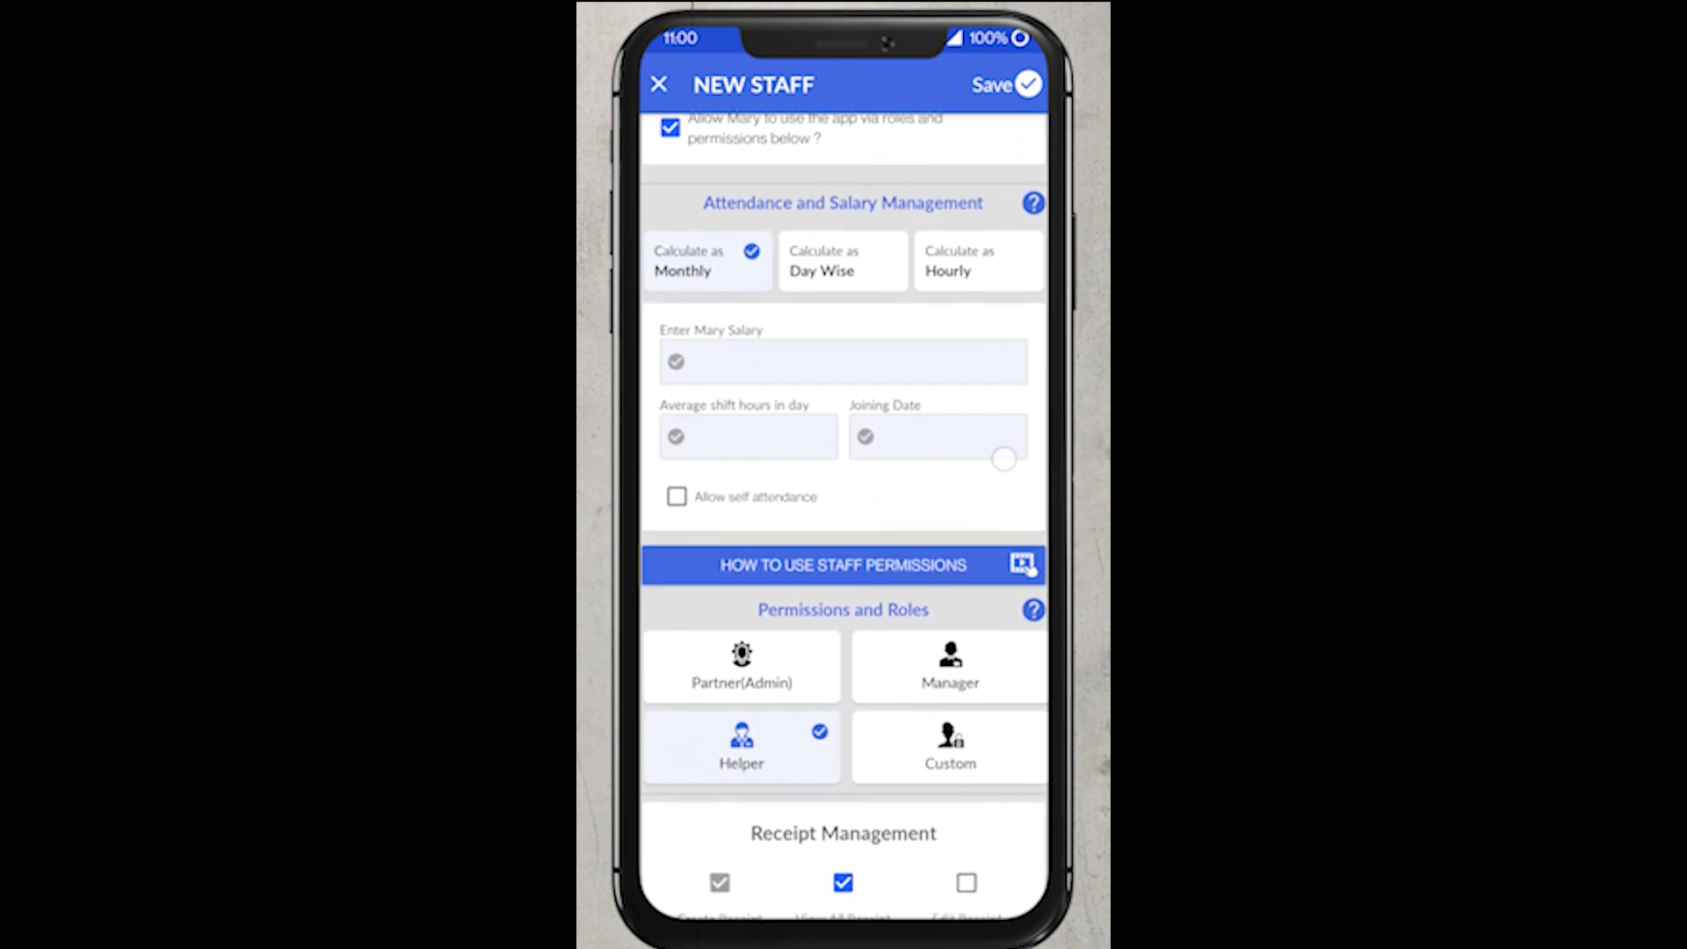
scroll("down", 3)
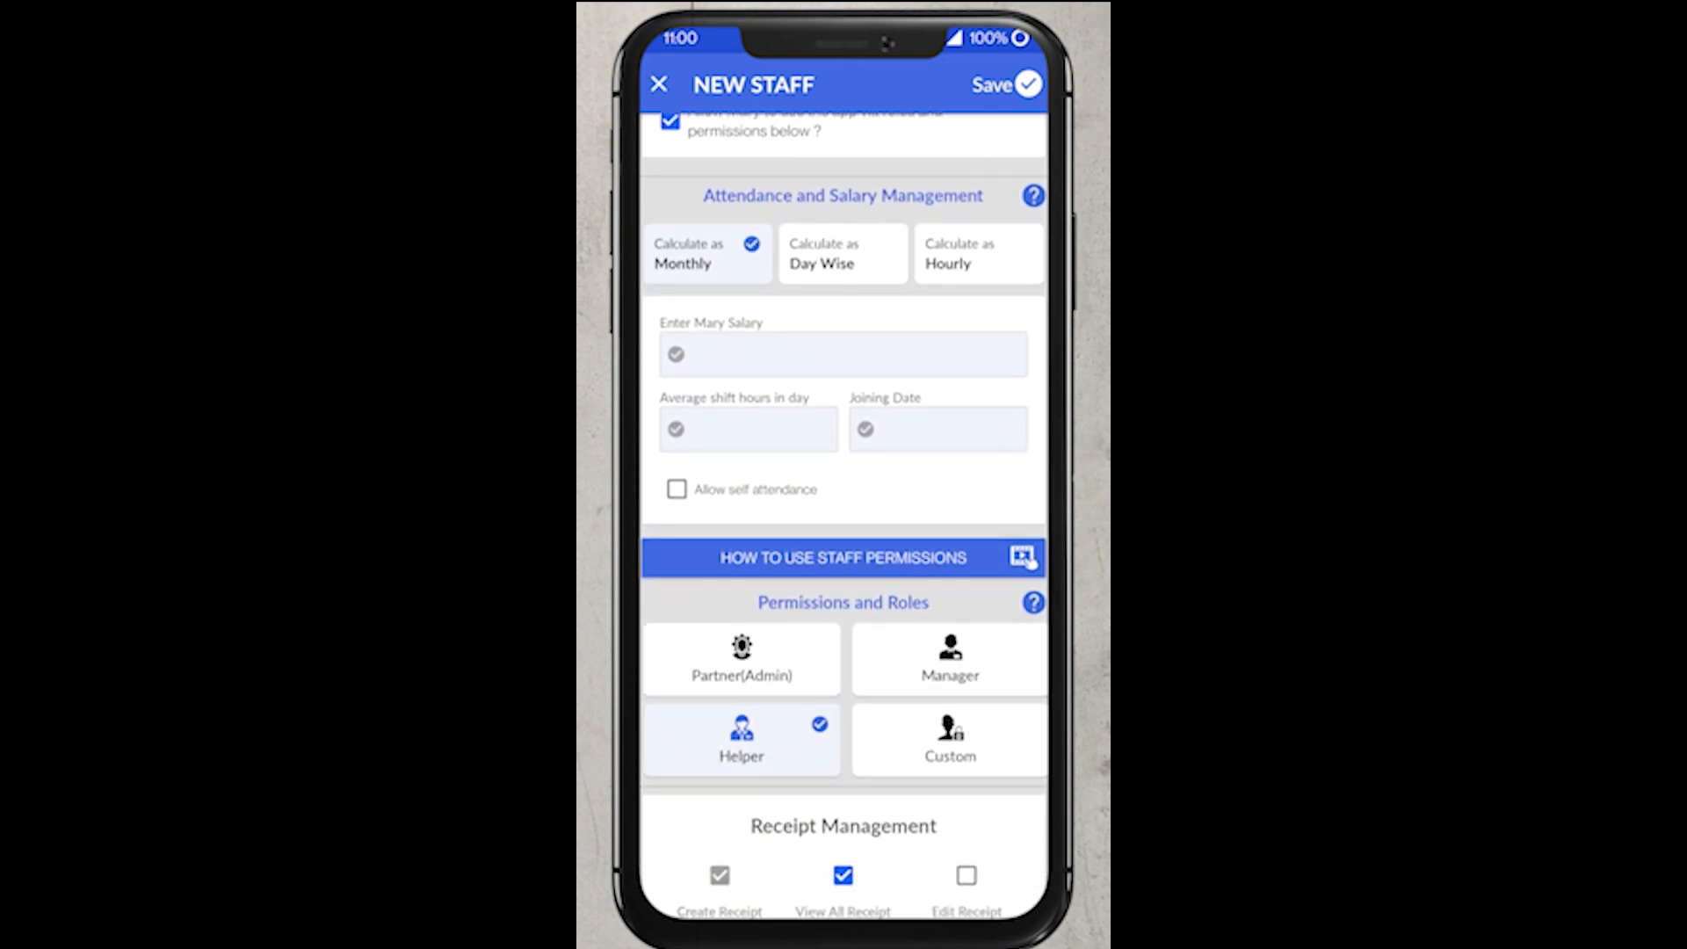
left_click(977, 253)
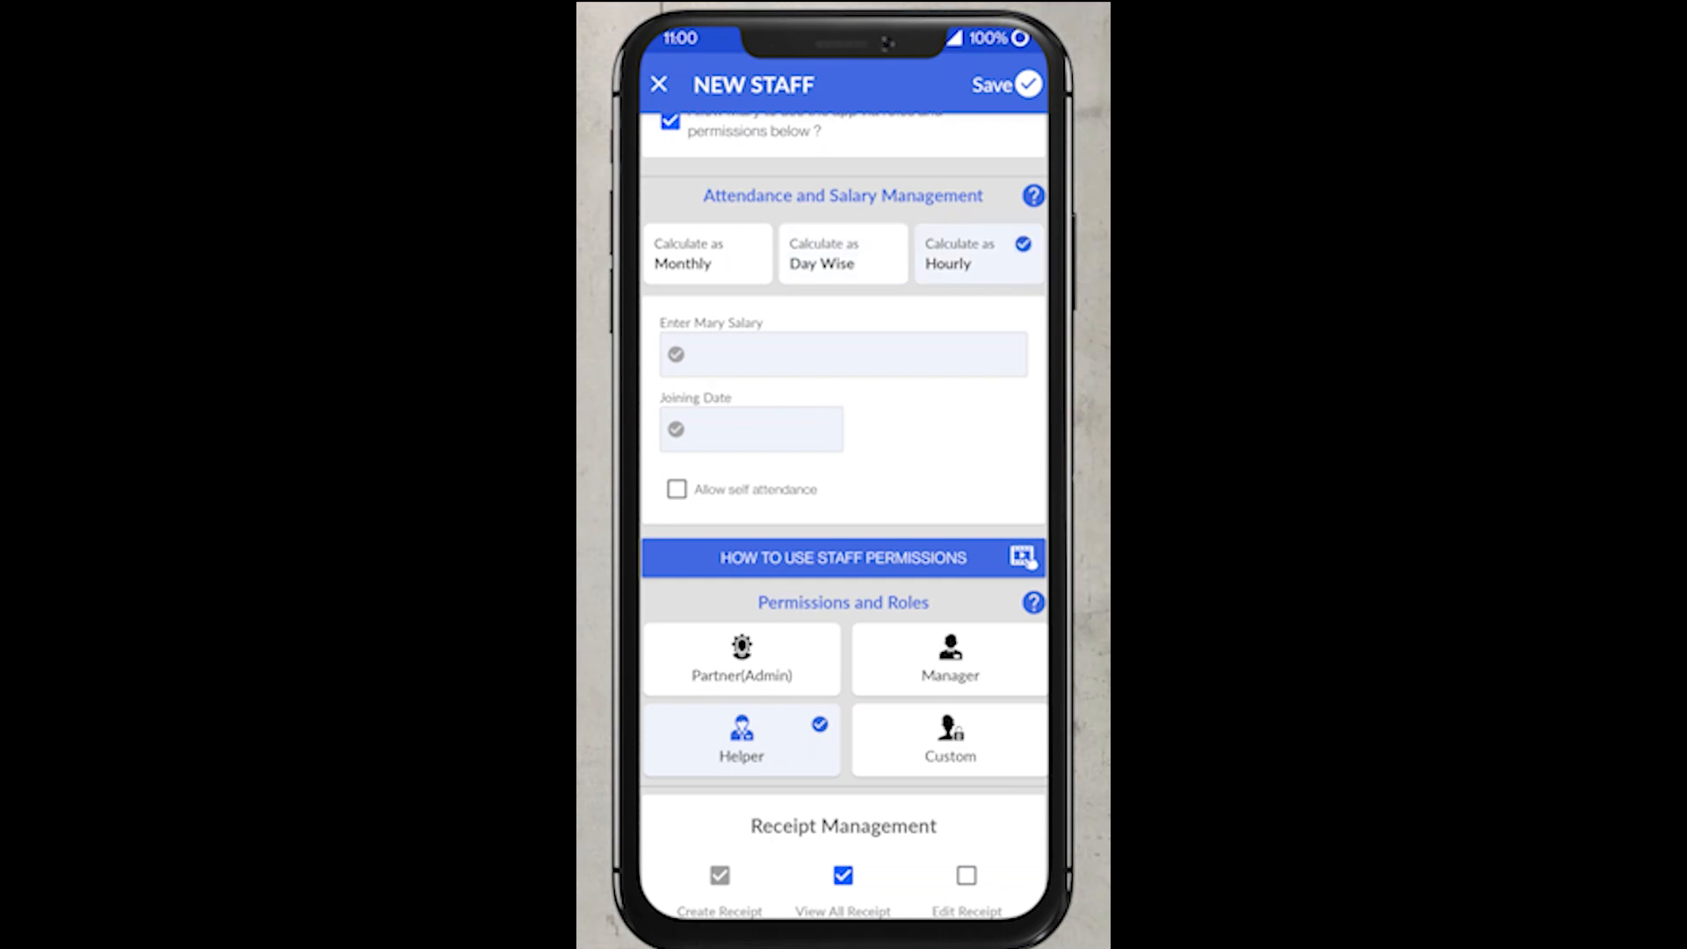
left_click(705, 254)
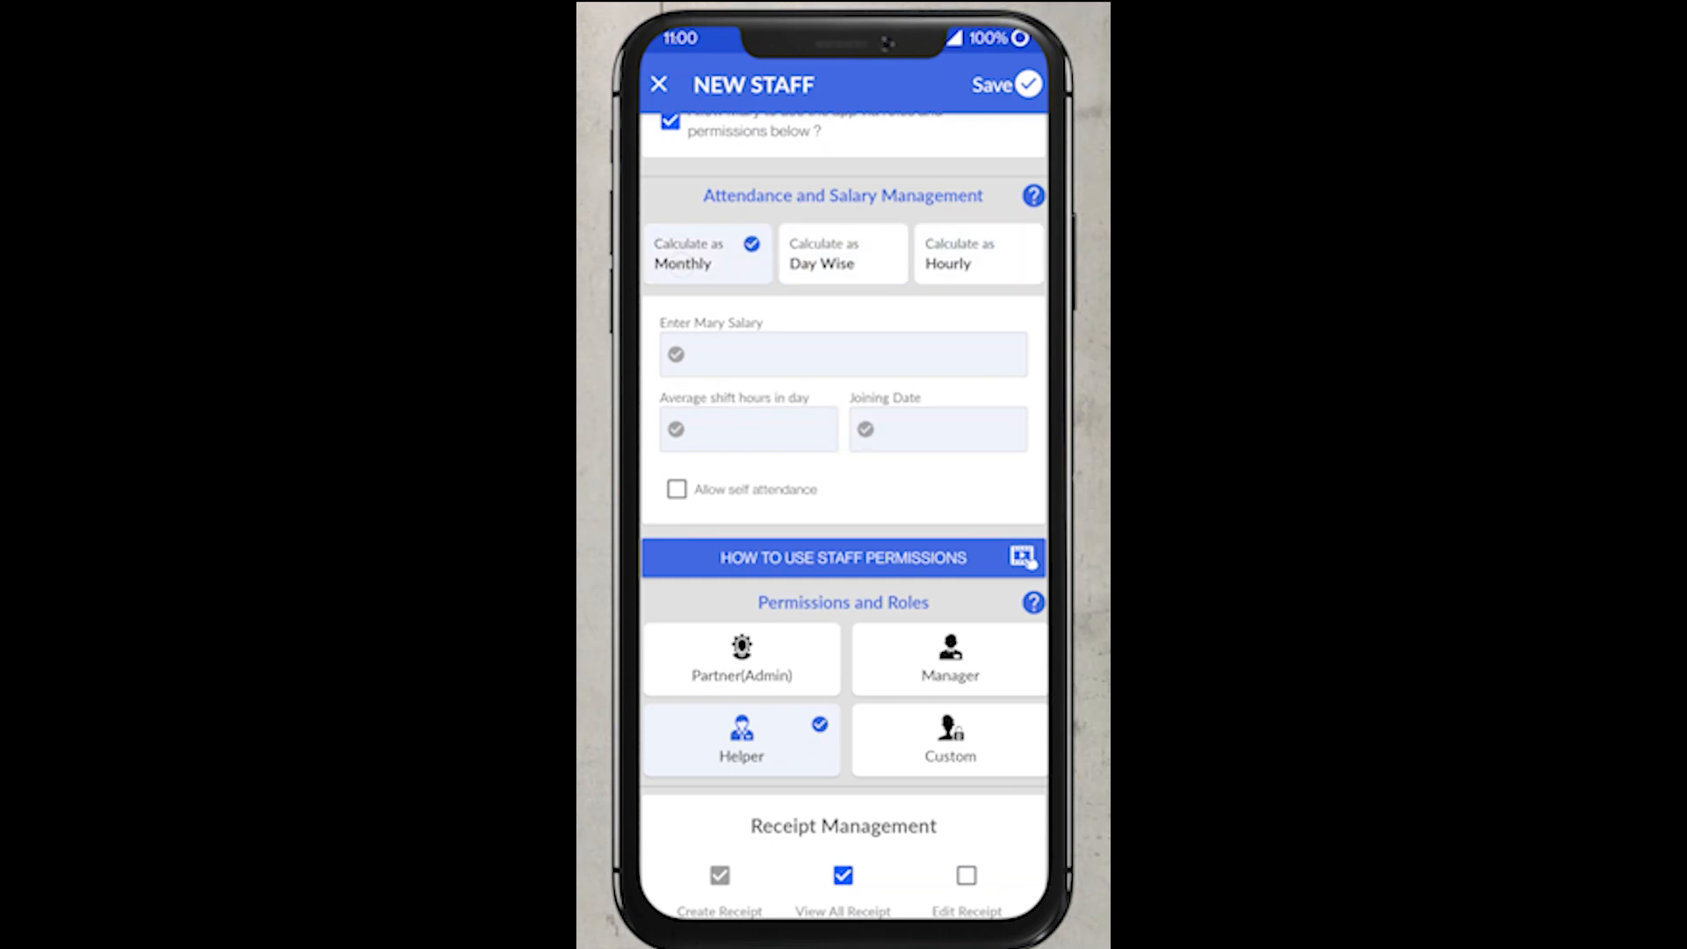
left_click(842, 354)
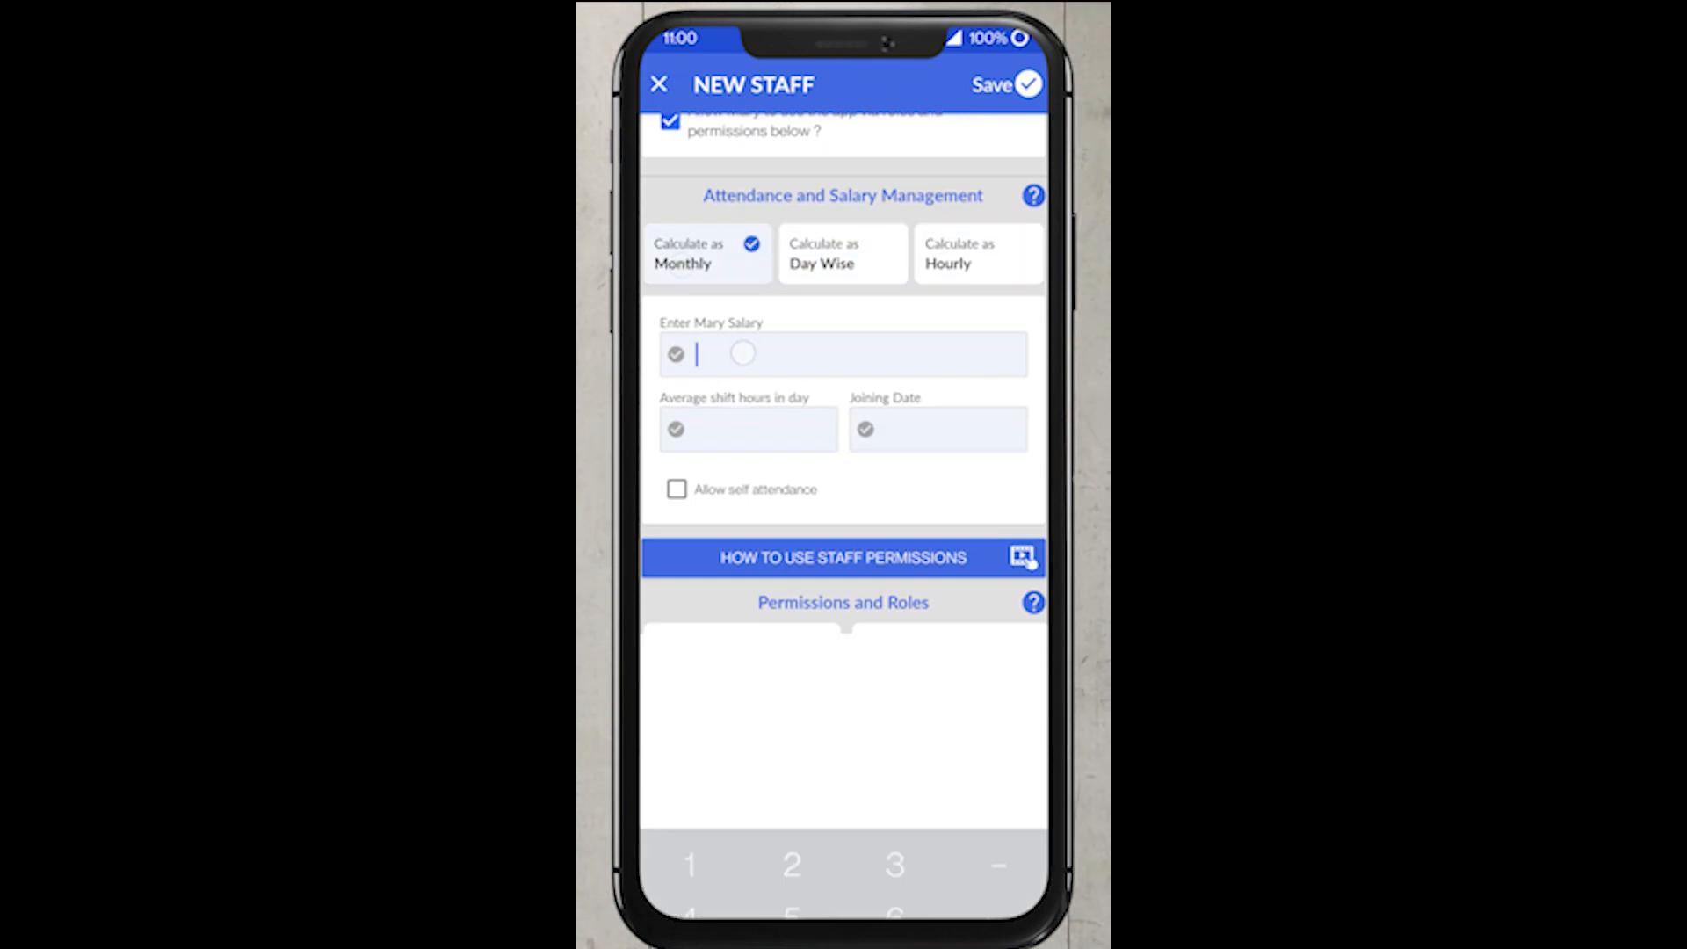
type("25000")
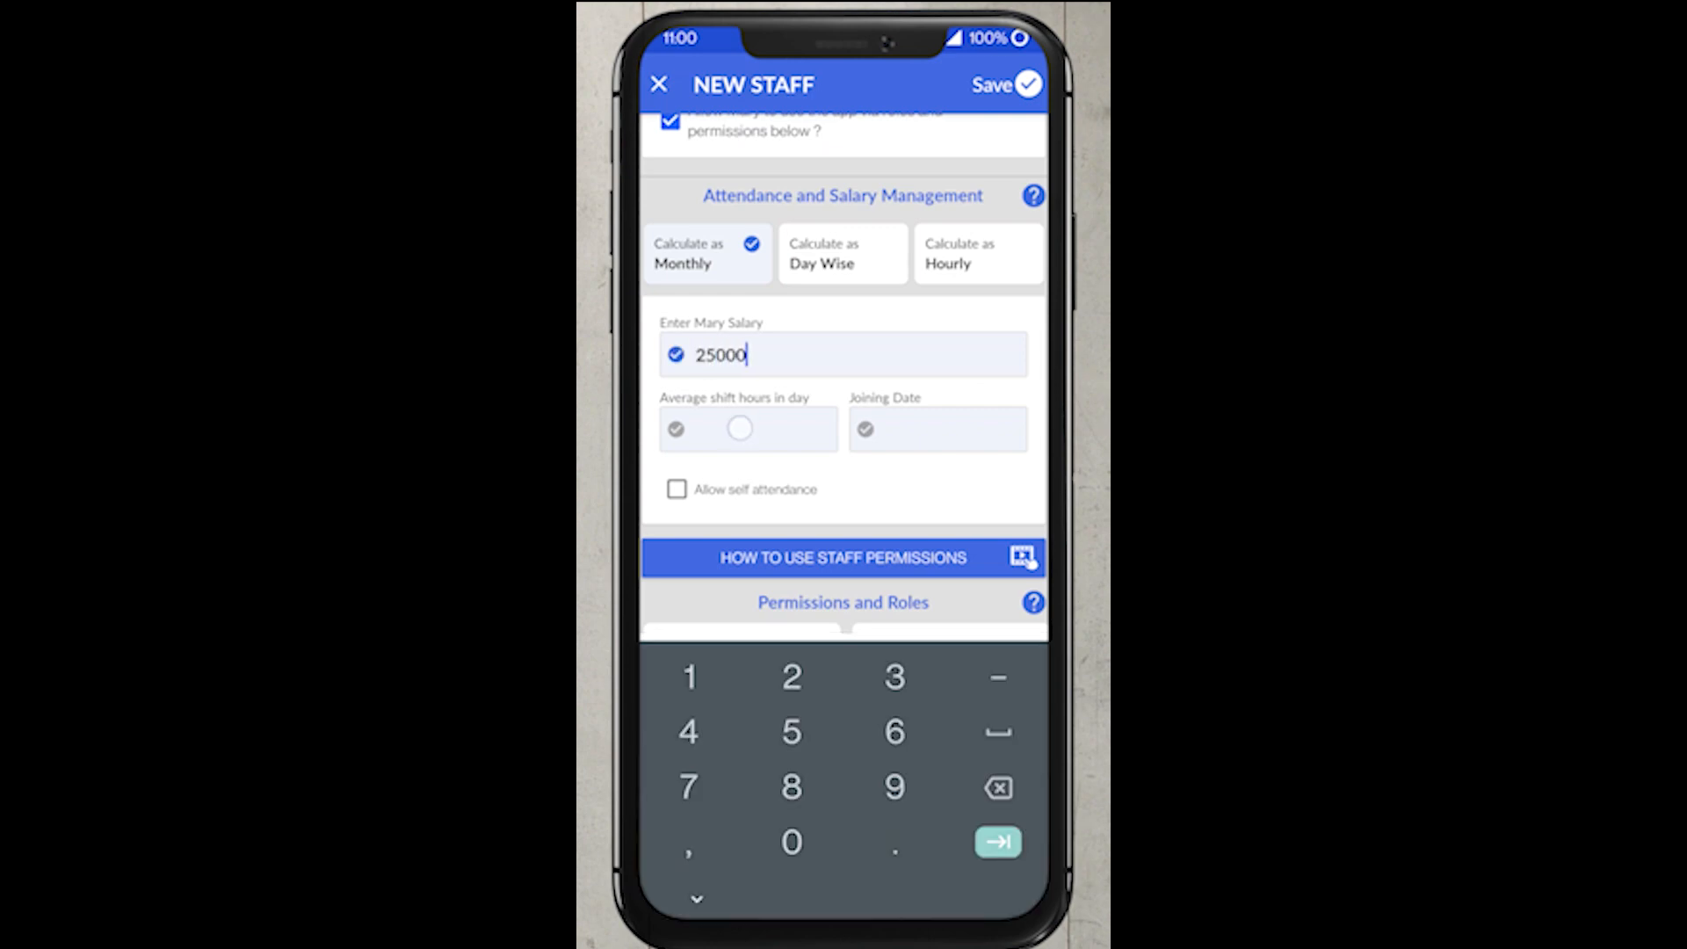
Set the joining date to 1 March 2023 and enable punch in/out self attendance.
left_click(934, 428)
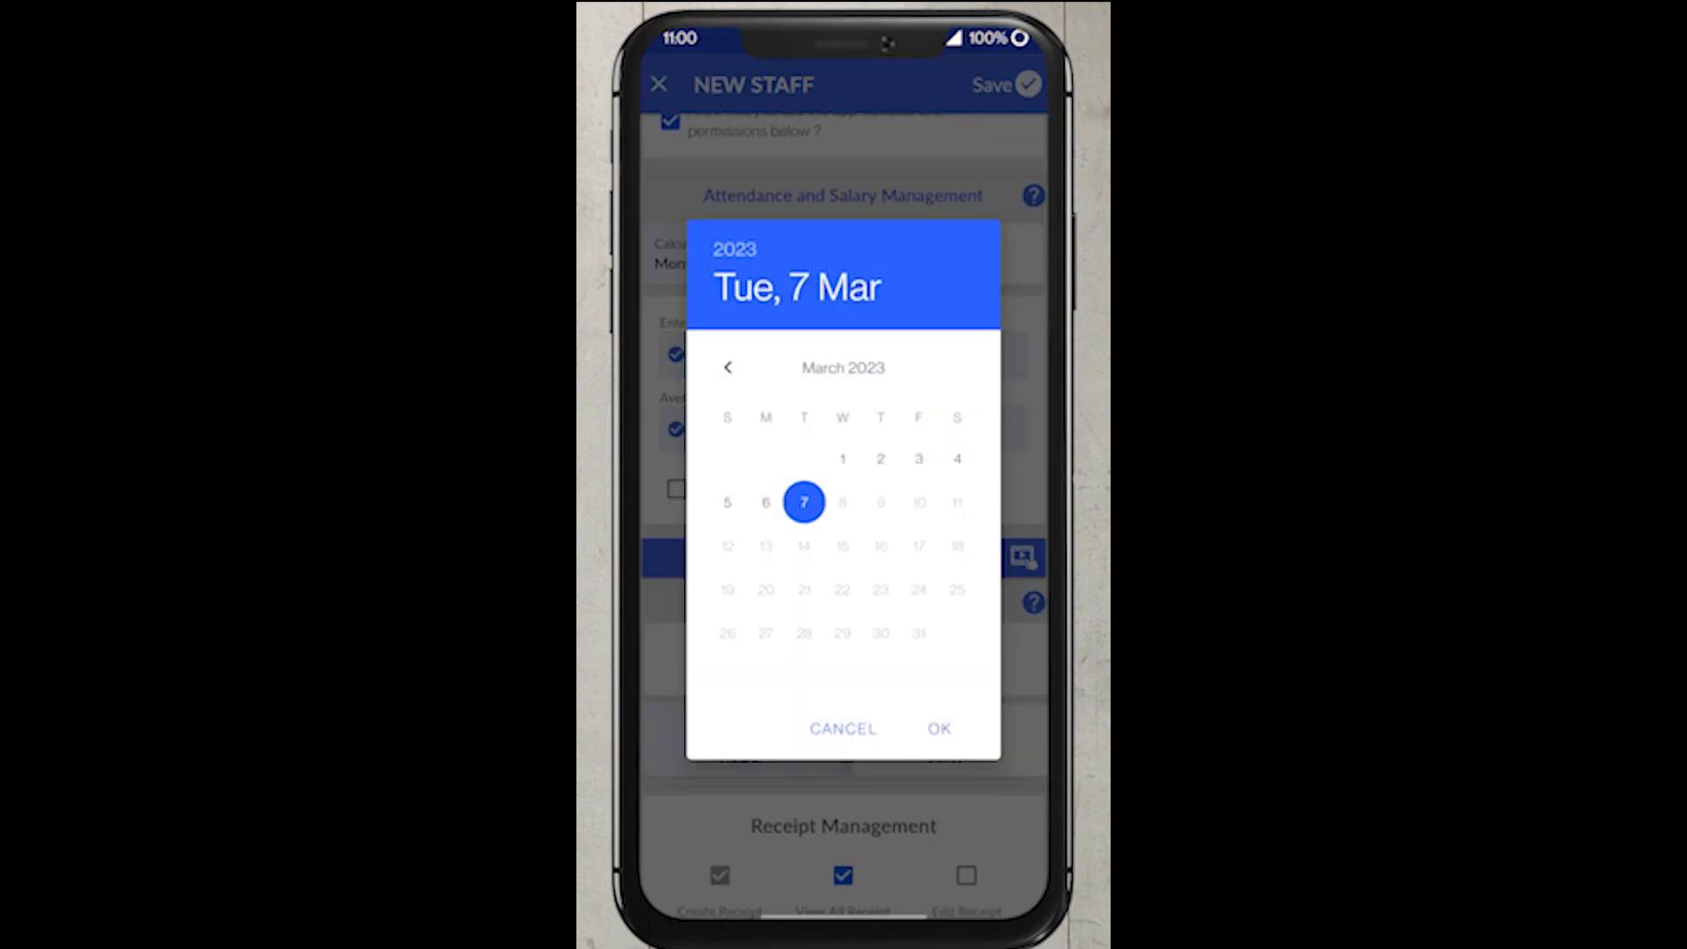
left_click(937, 729)
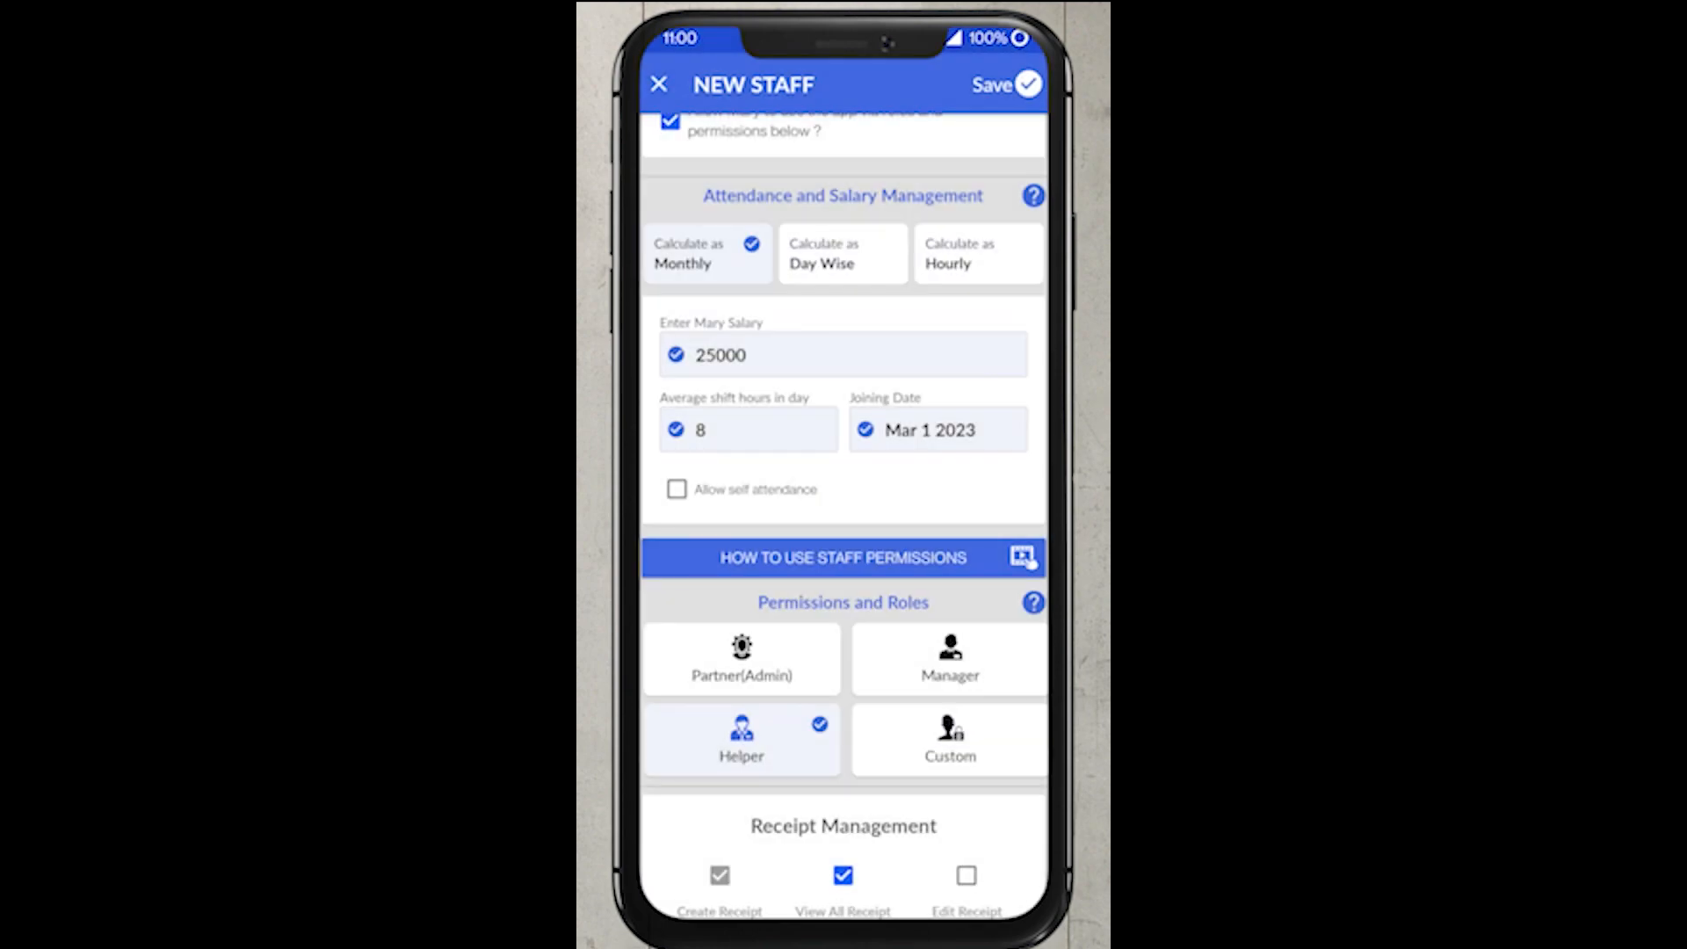
left_click(675, 488)
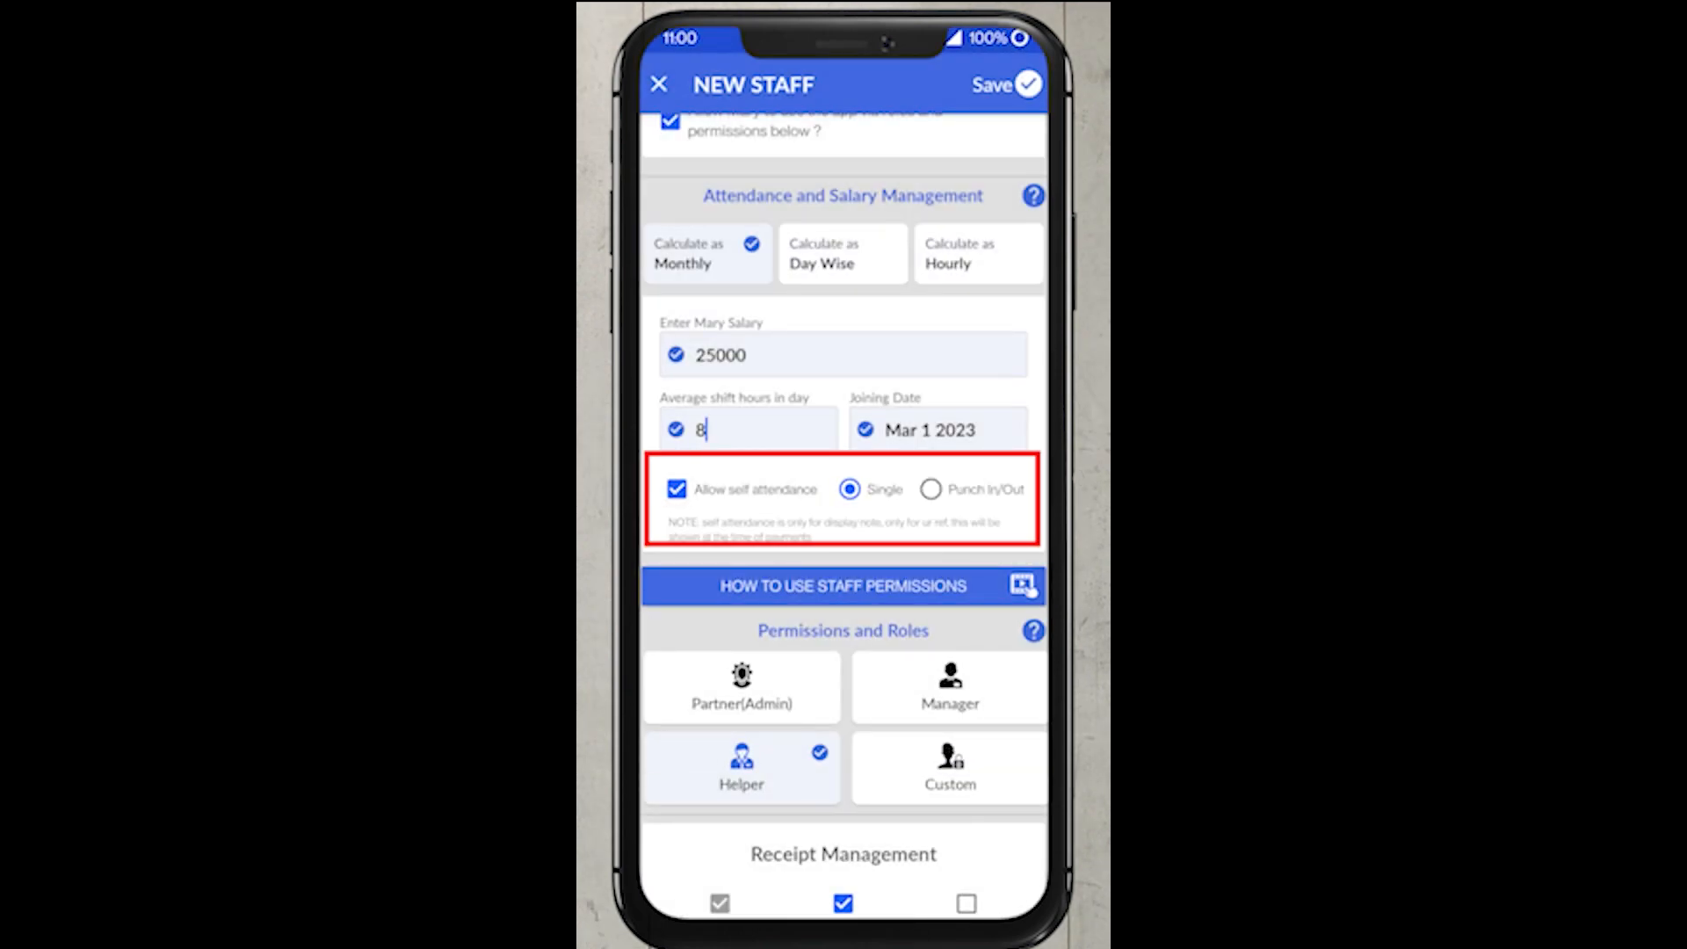
left_click(929, 489)
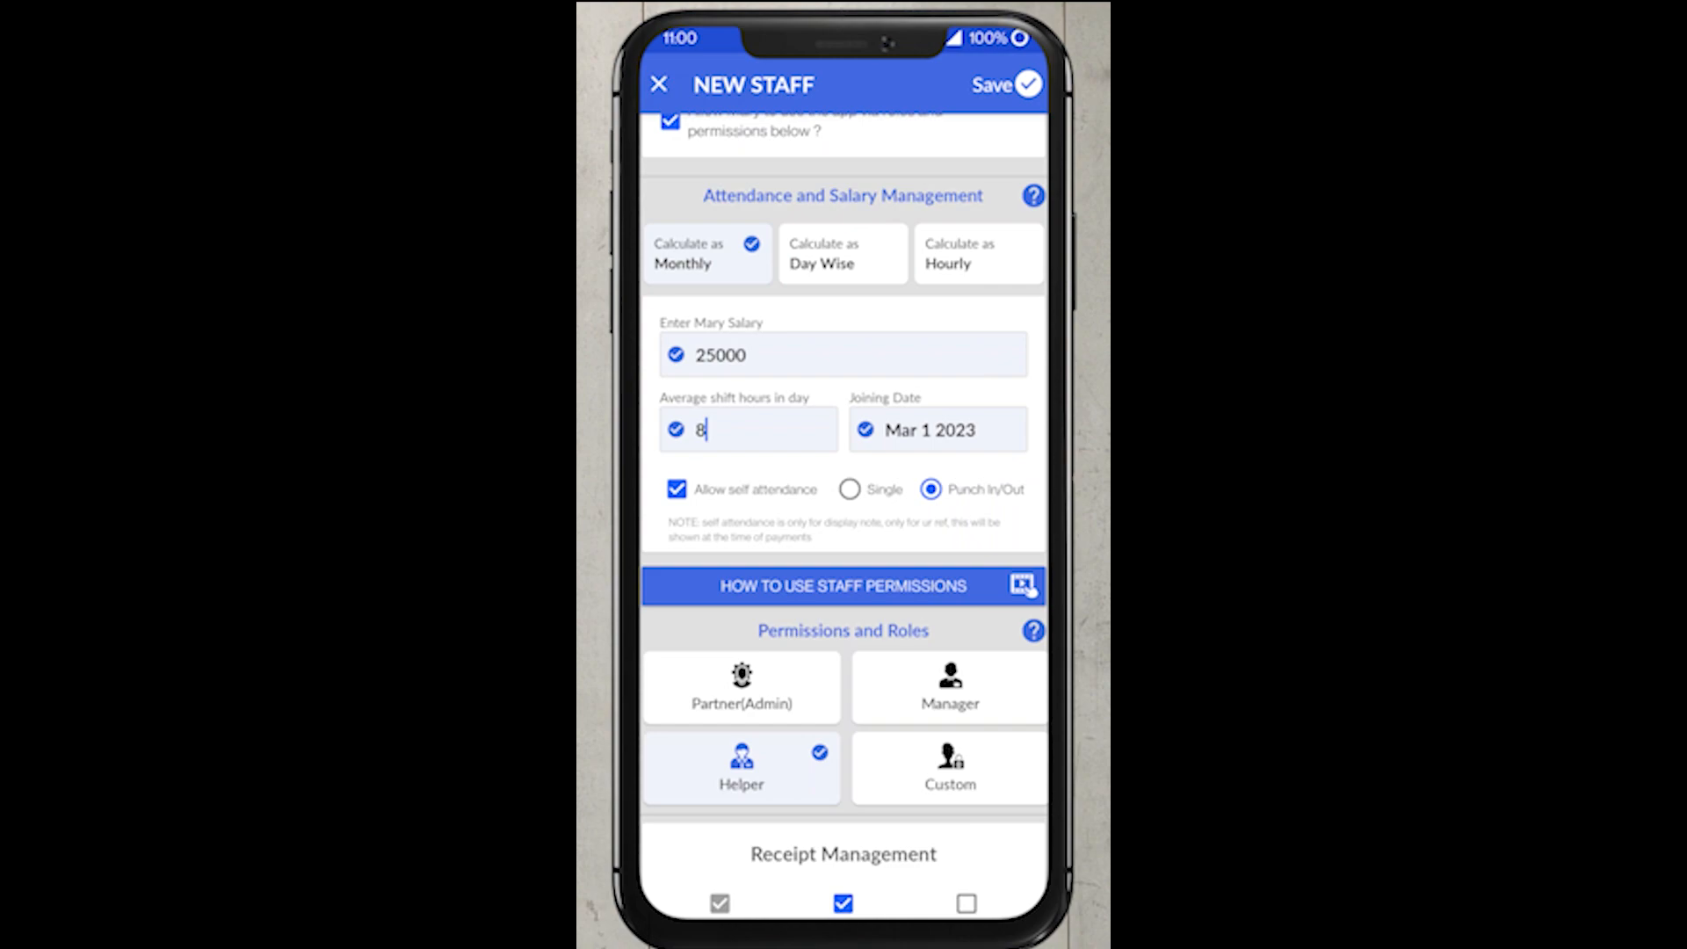
scroll("down", 3)
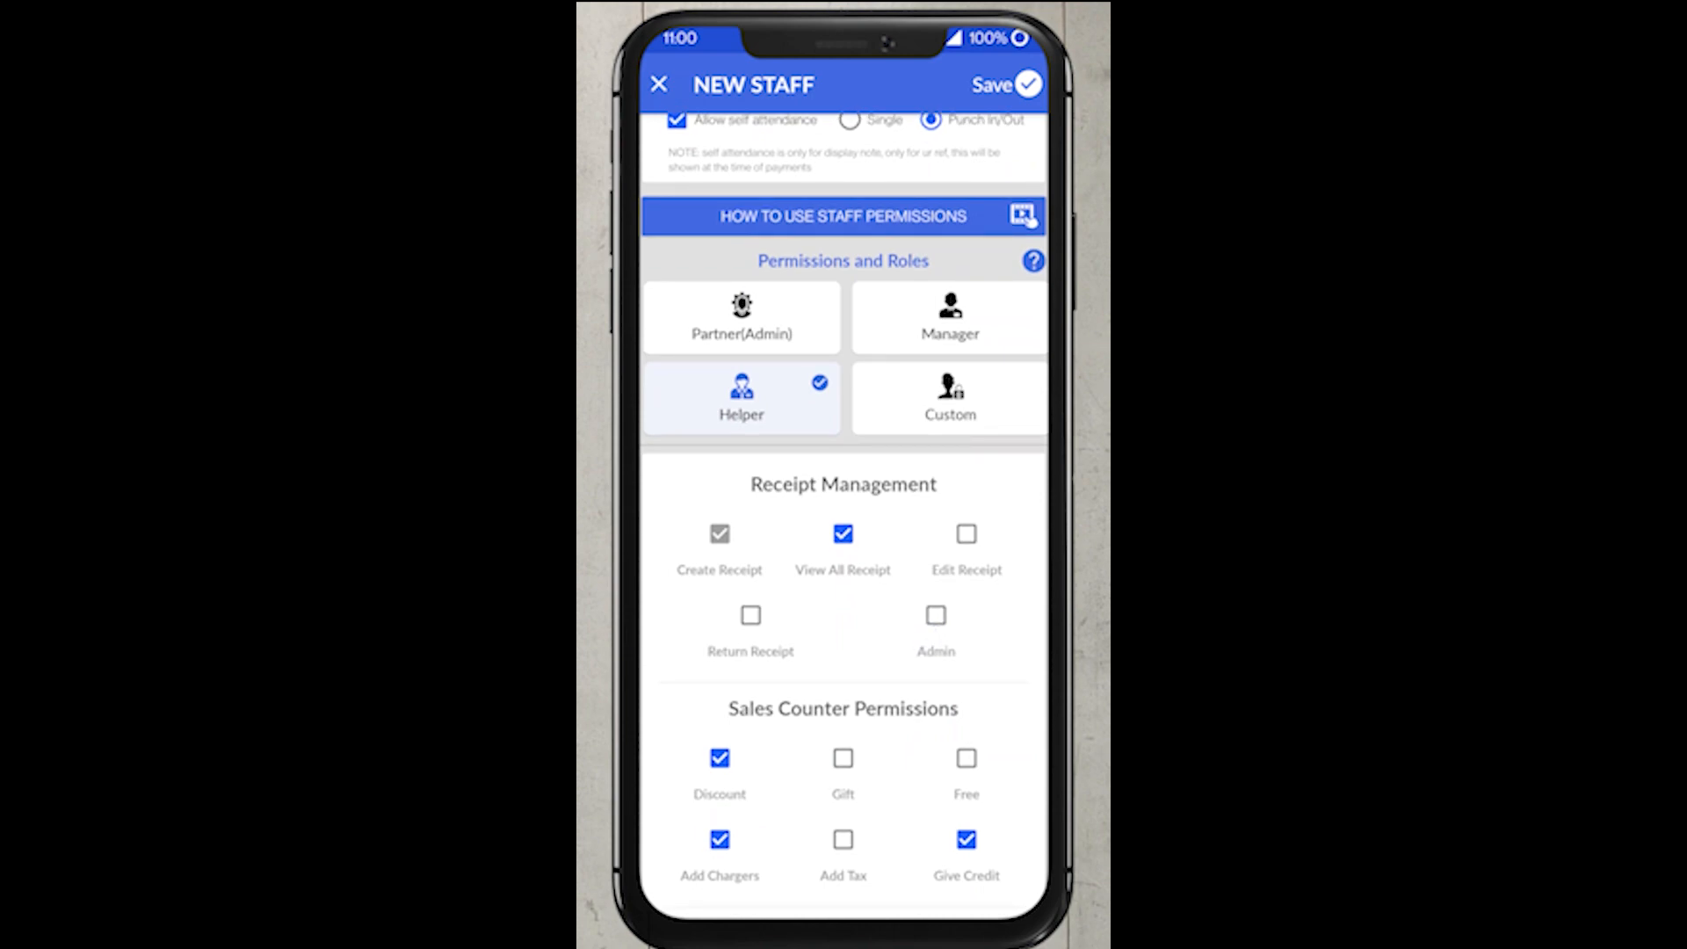
Try the Manager and Helper role presets, then choose Custom permissions for Mary.
scroll("down", 3)
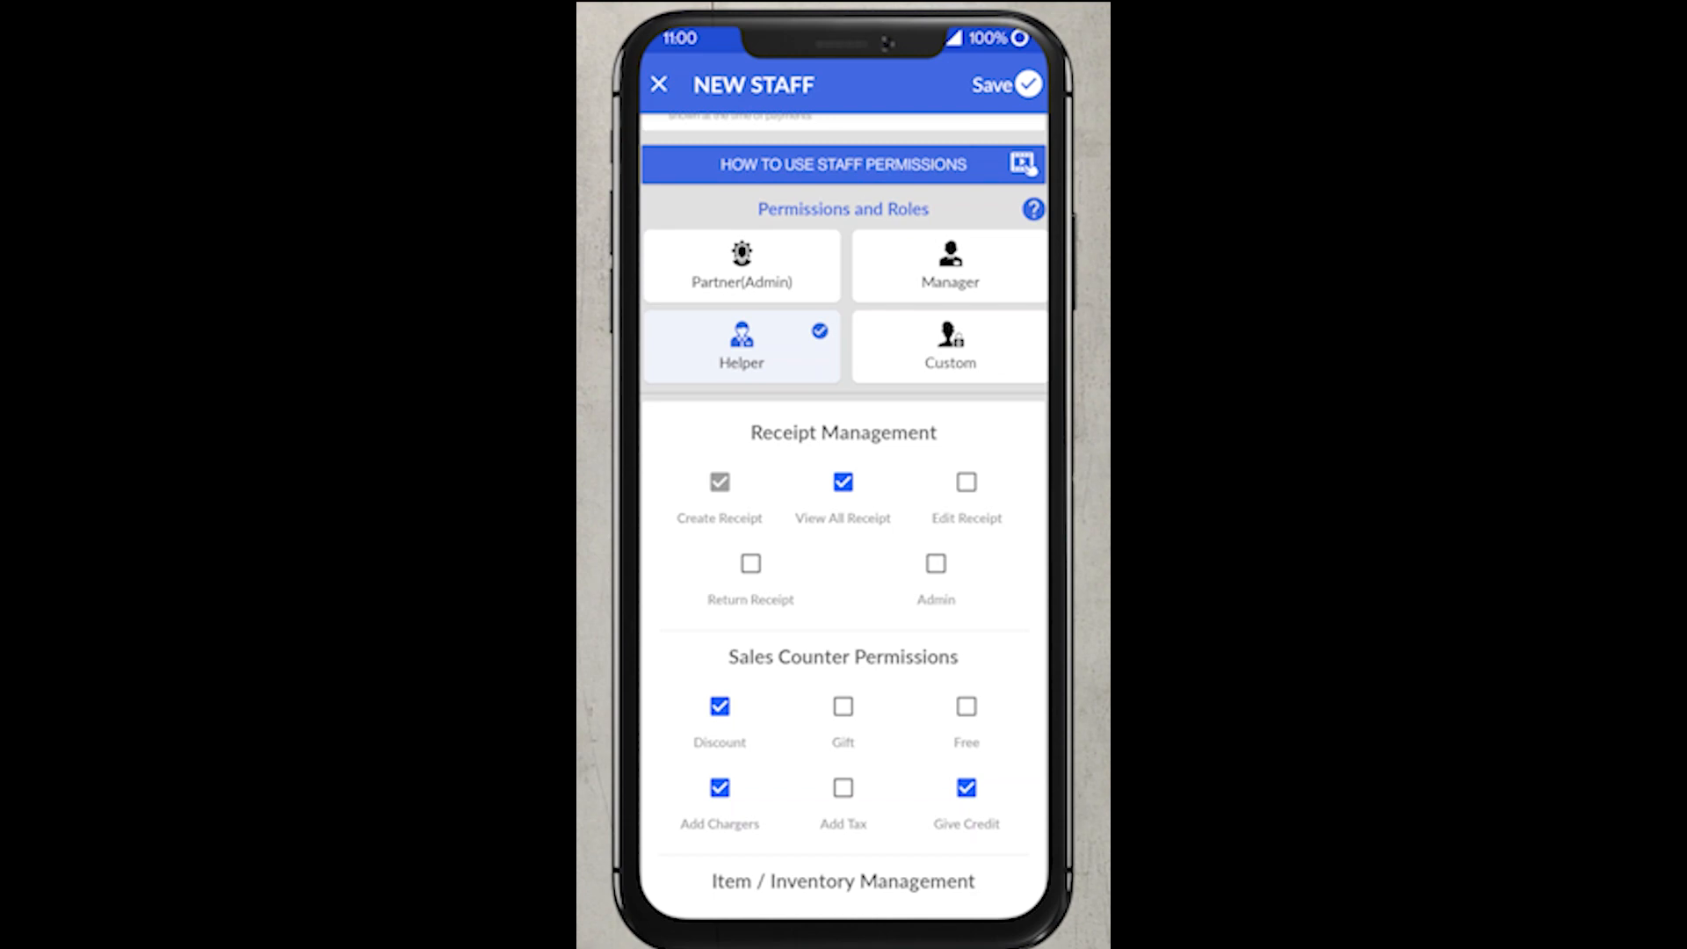
left_click(949, 264)
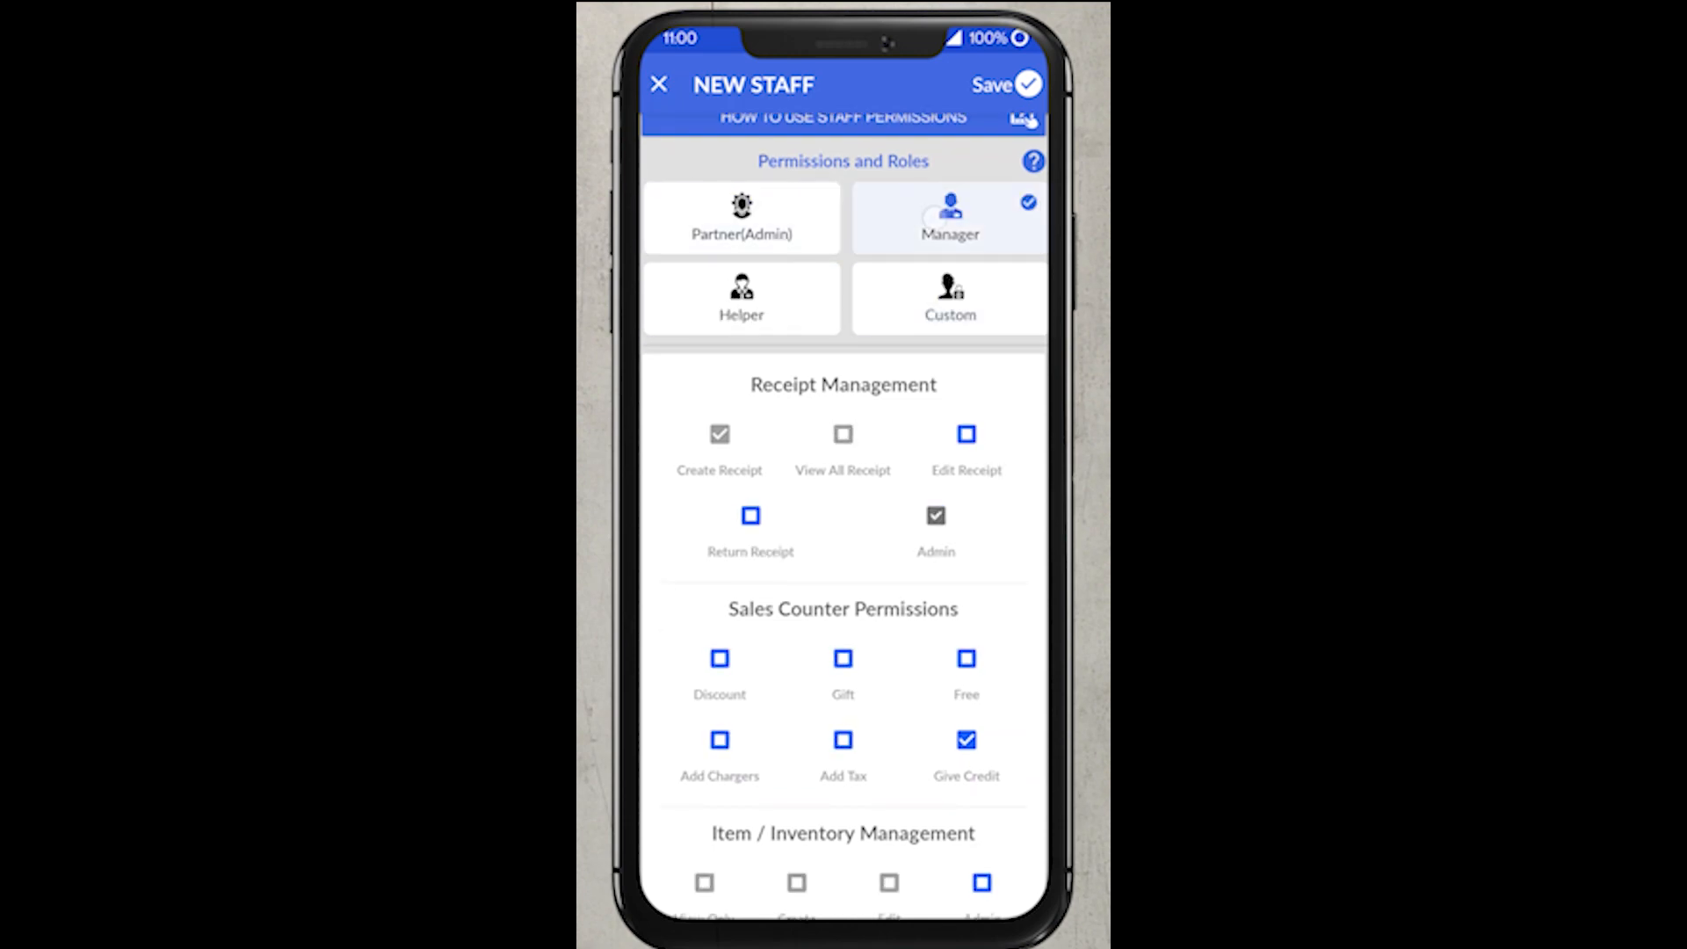
left_click(740, 298)
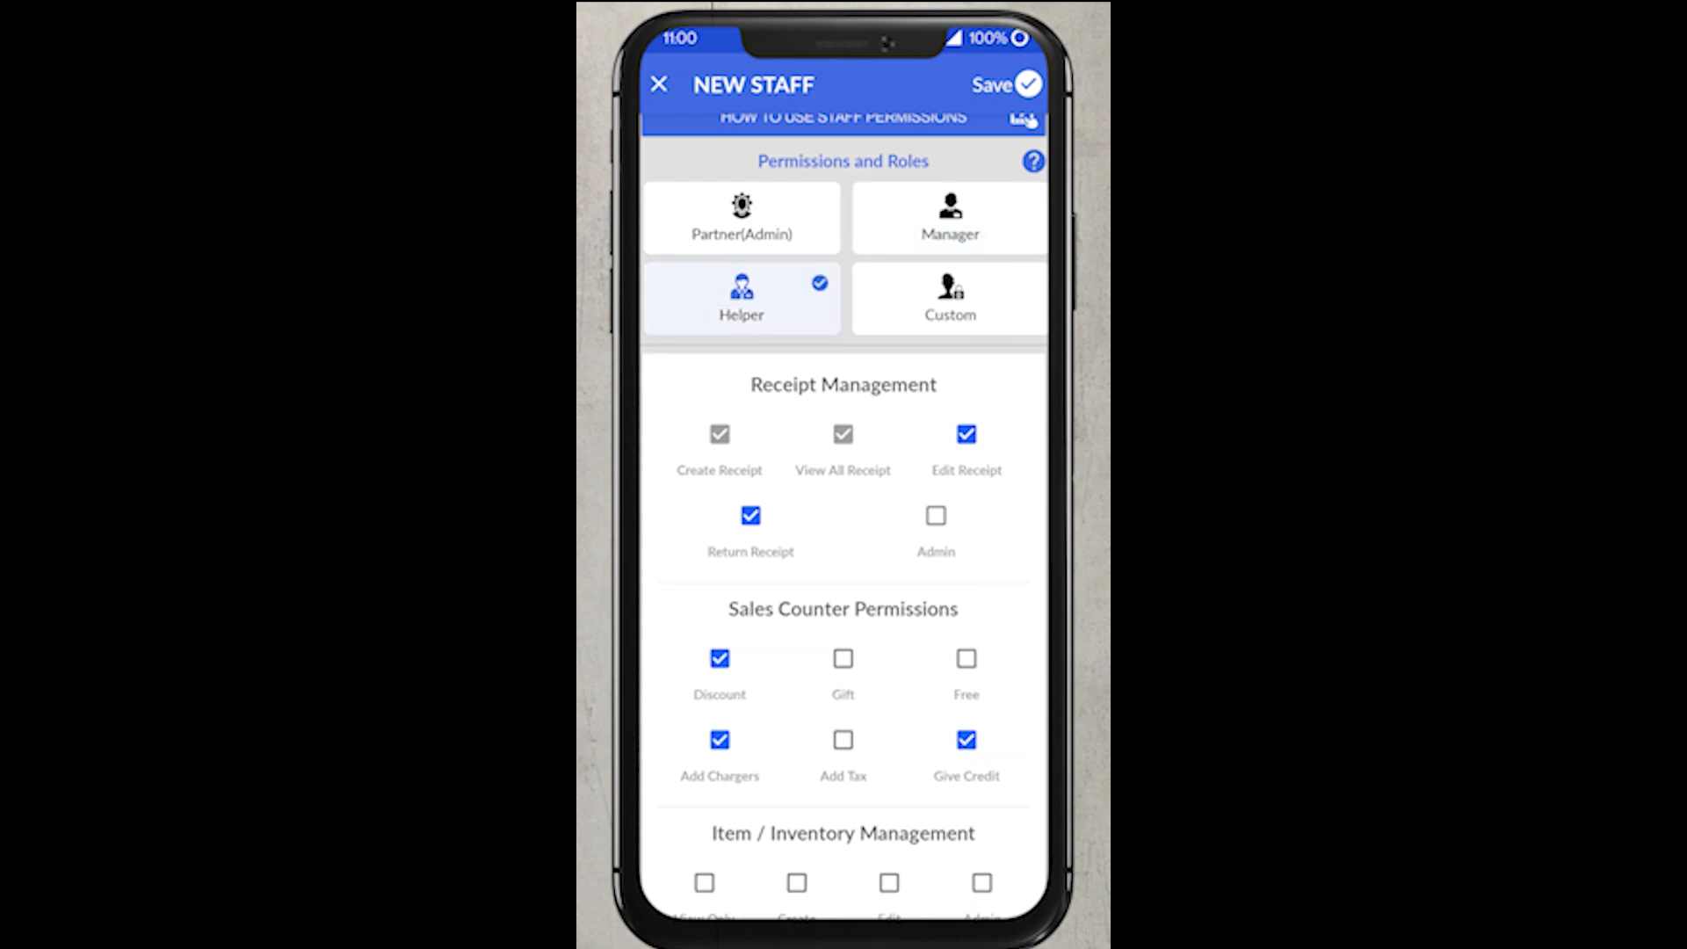
scroll("down", 3)
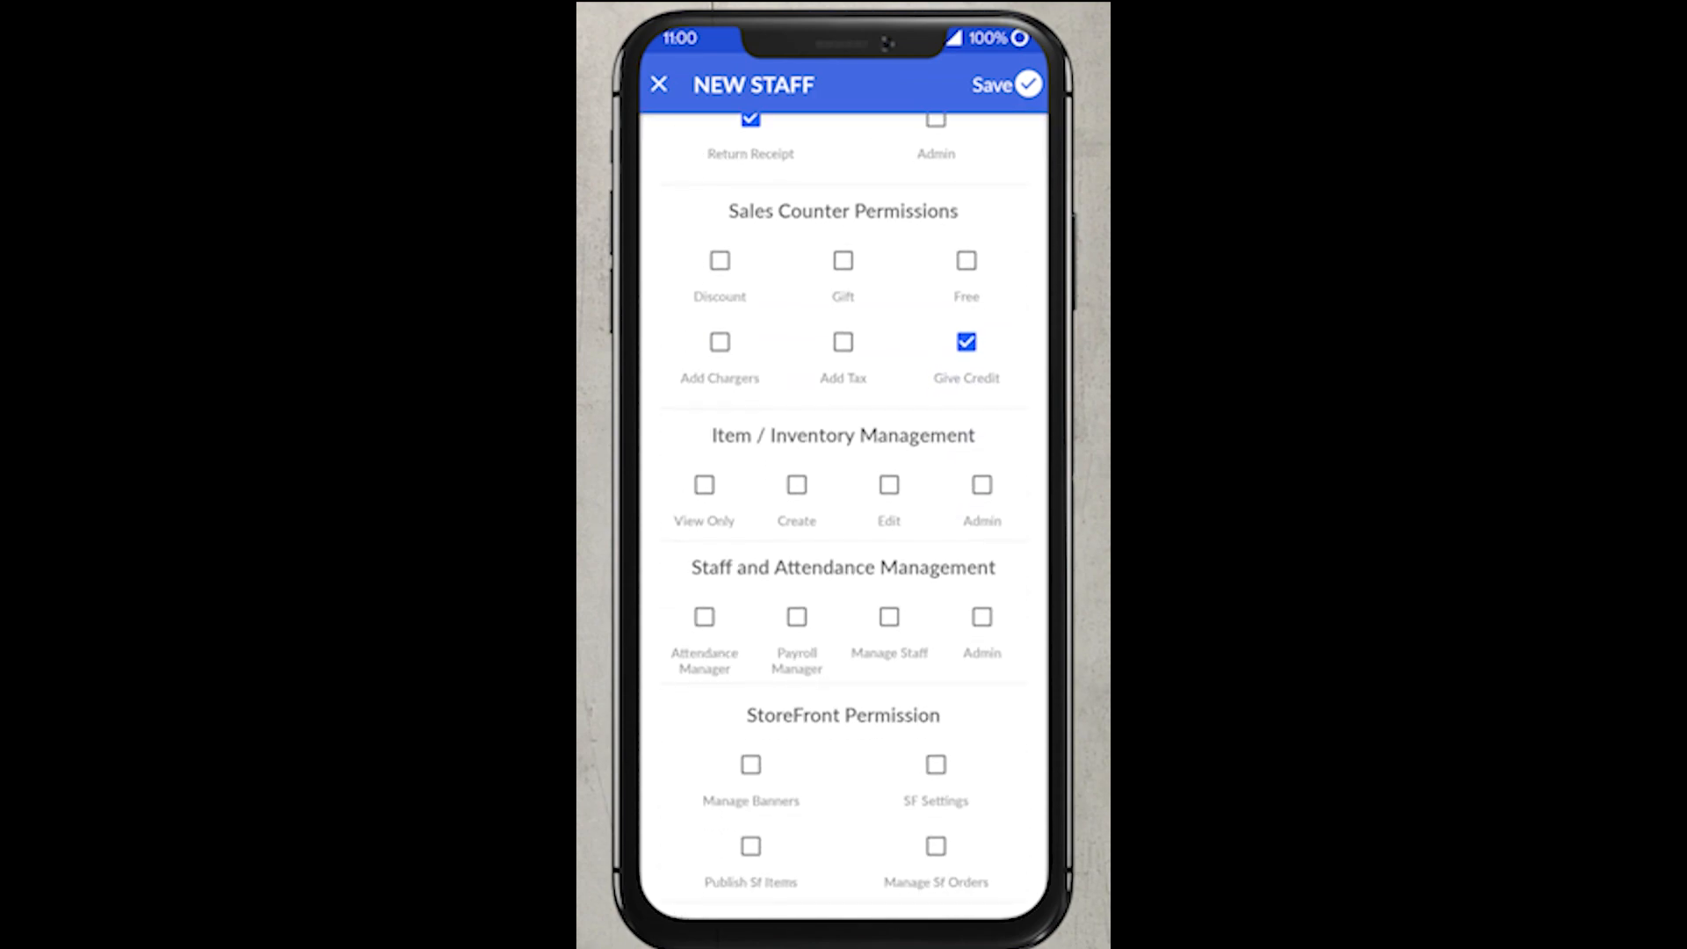
scroll("down", 3)
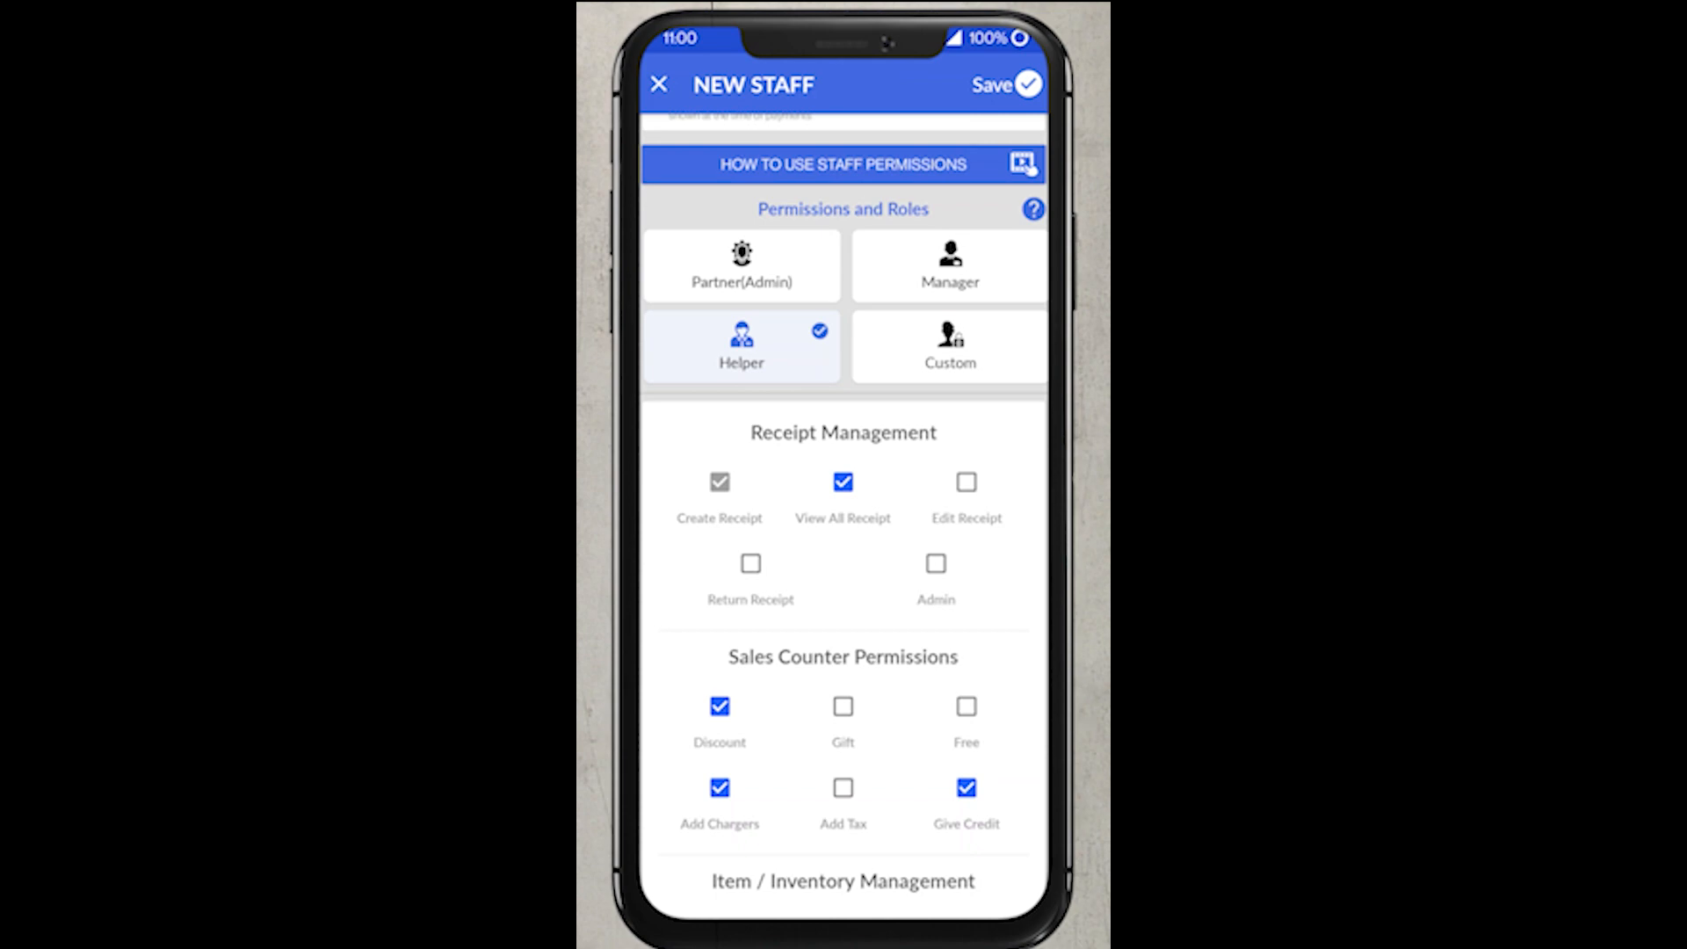
left_click(949, 263)
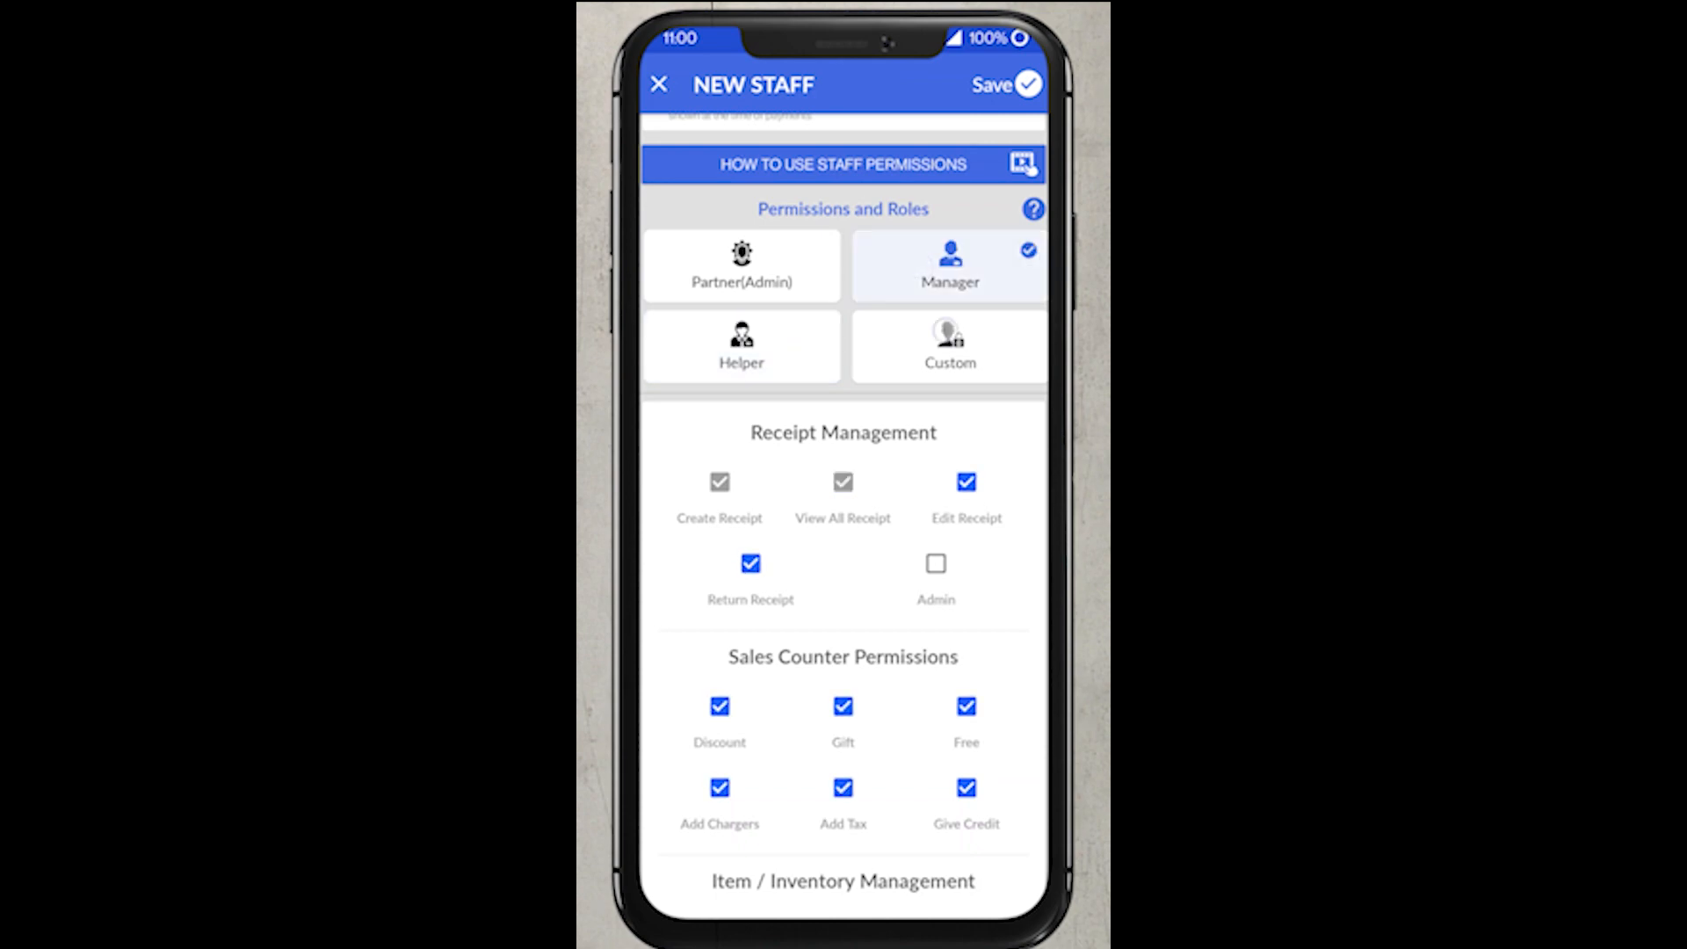
left_click(948, 346)
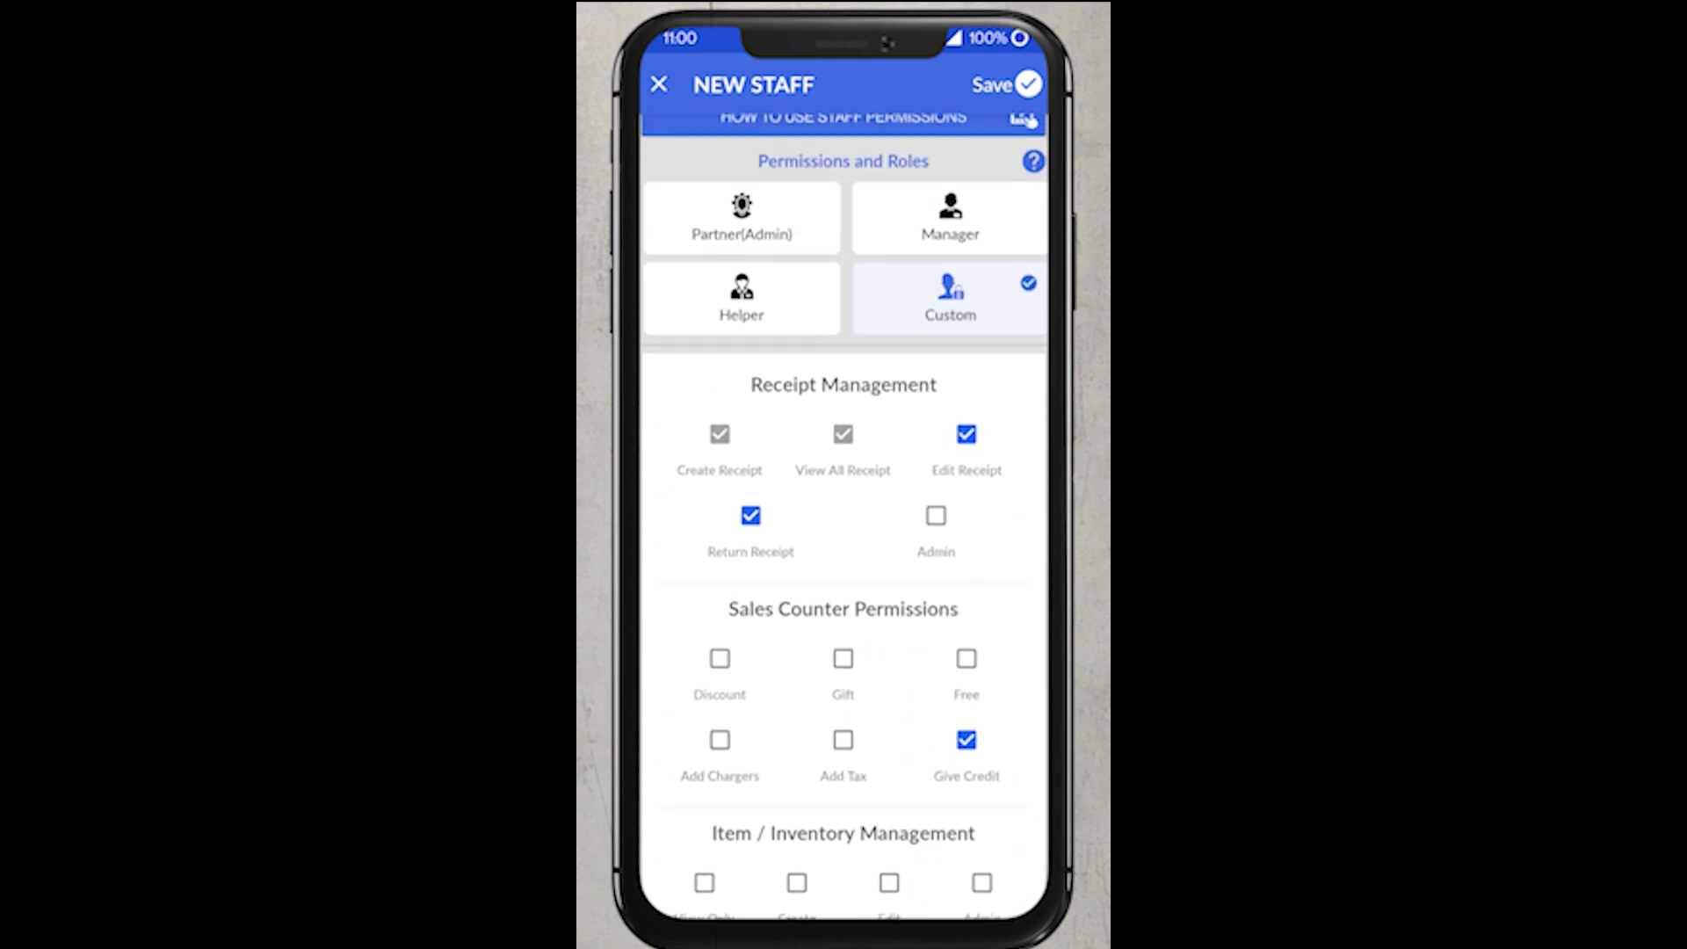
scroll("down", 3)
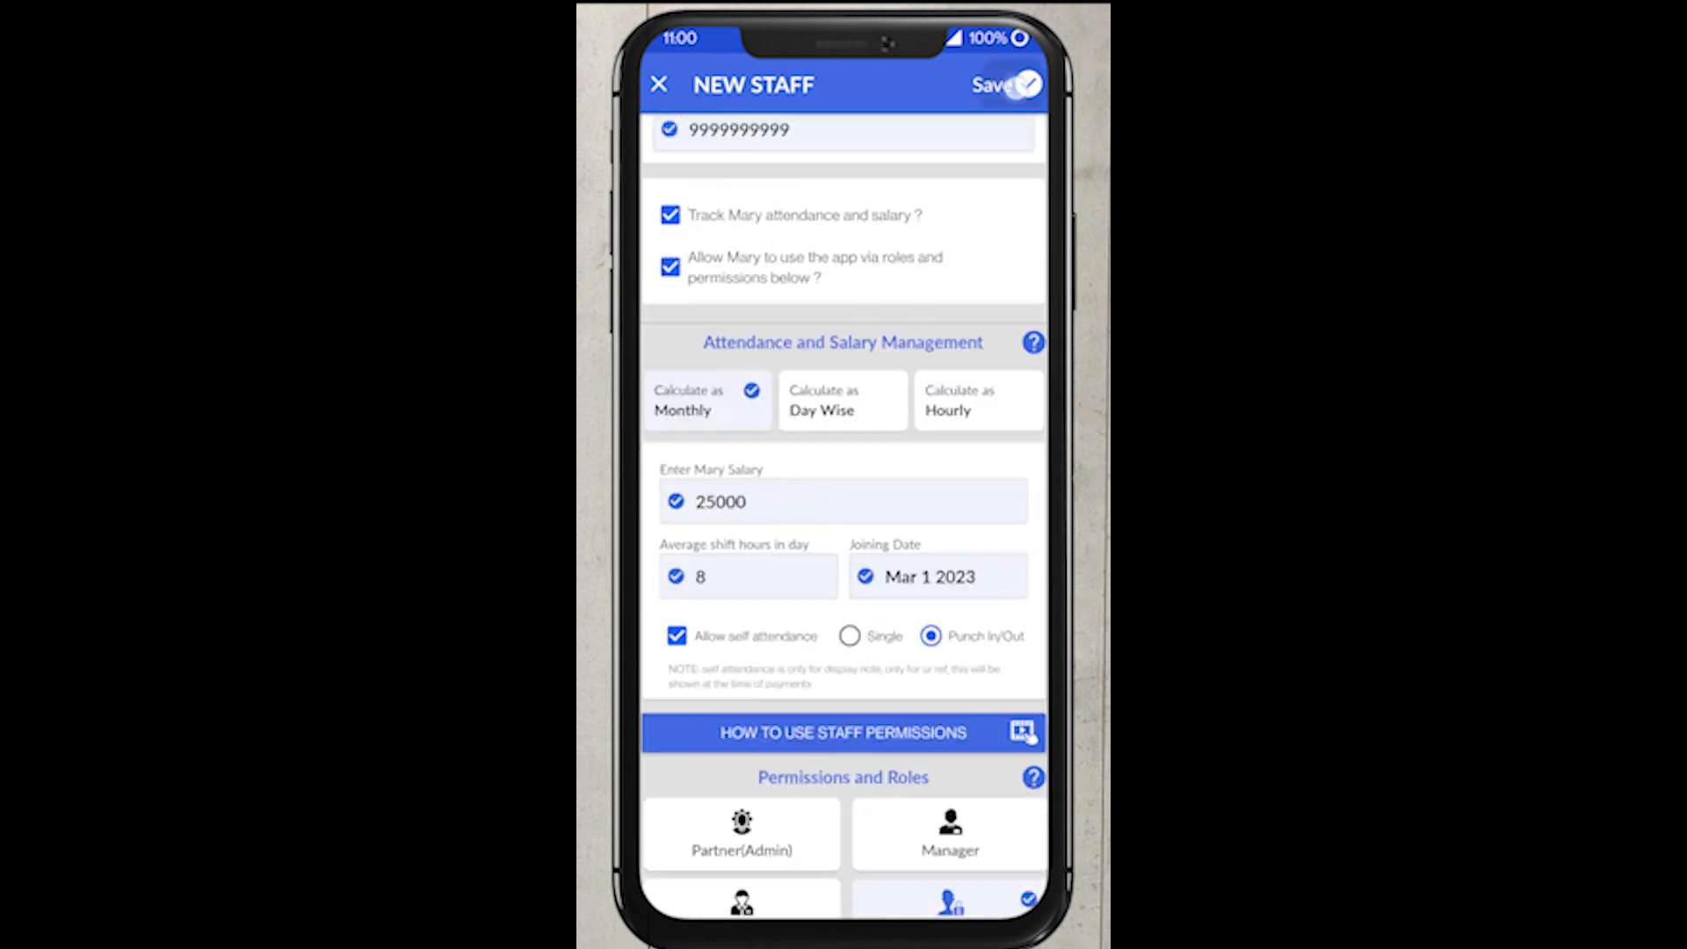
Save Mary's new staff record.
left_click(1001, 85)
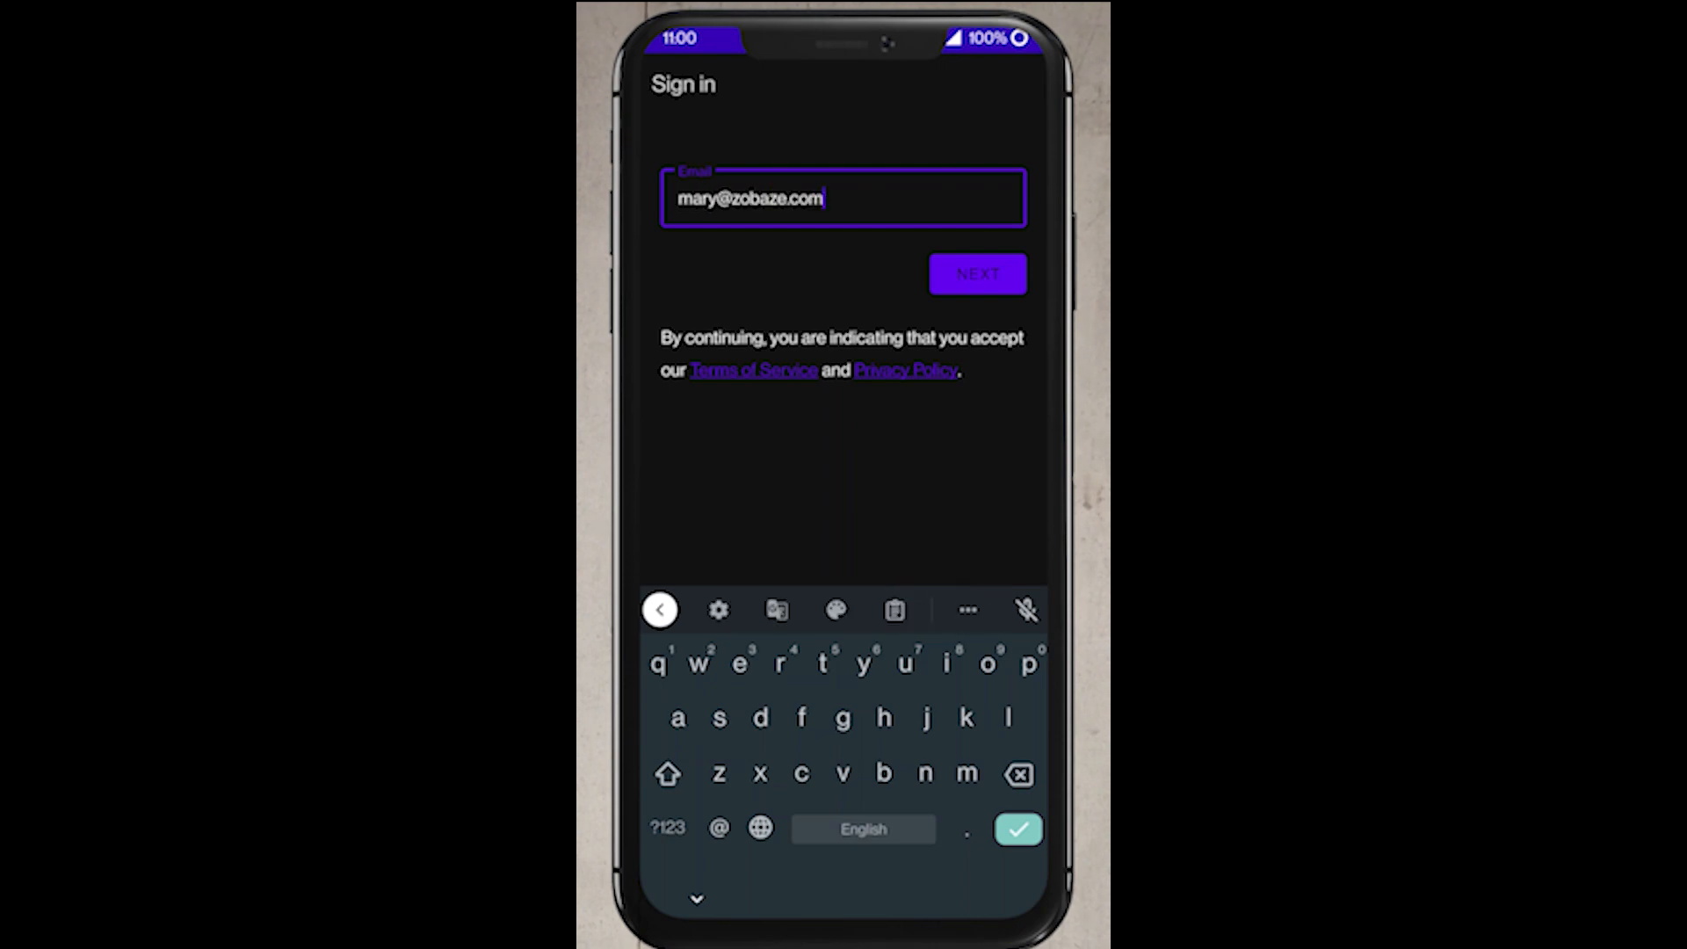
Sign in with Mary's staff email and open Joy Grocery (STAFF) to its dashboard.
left_click(974, 273)
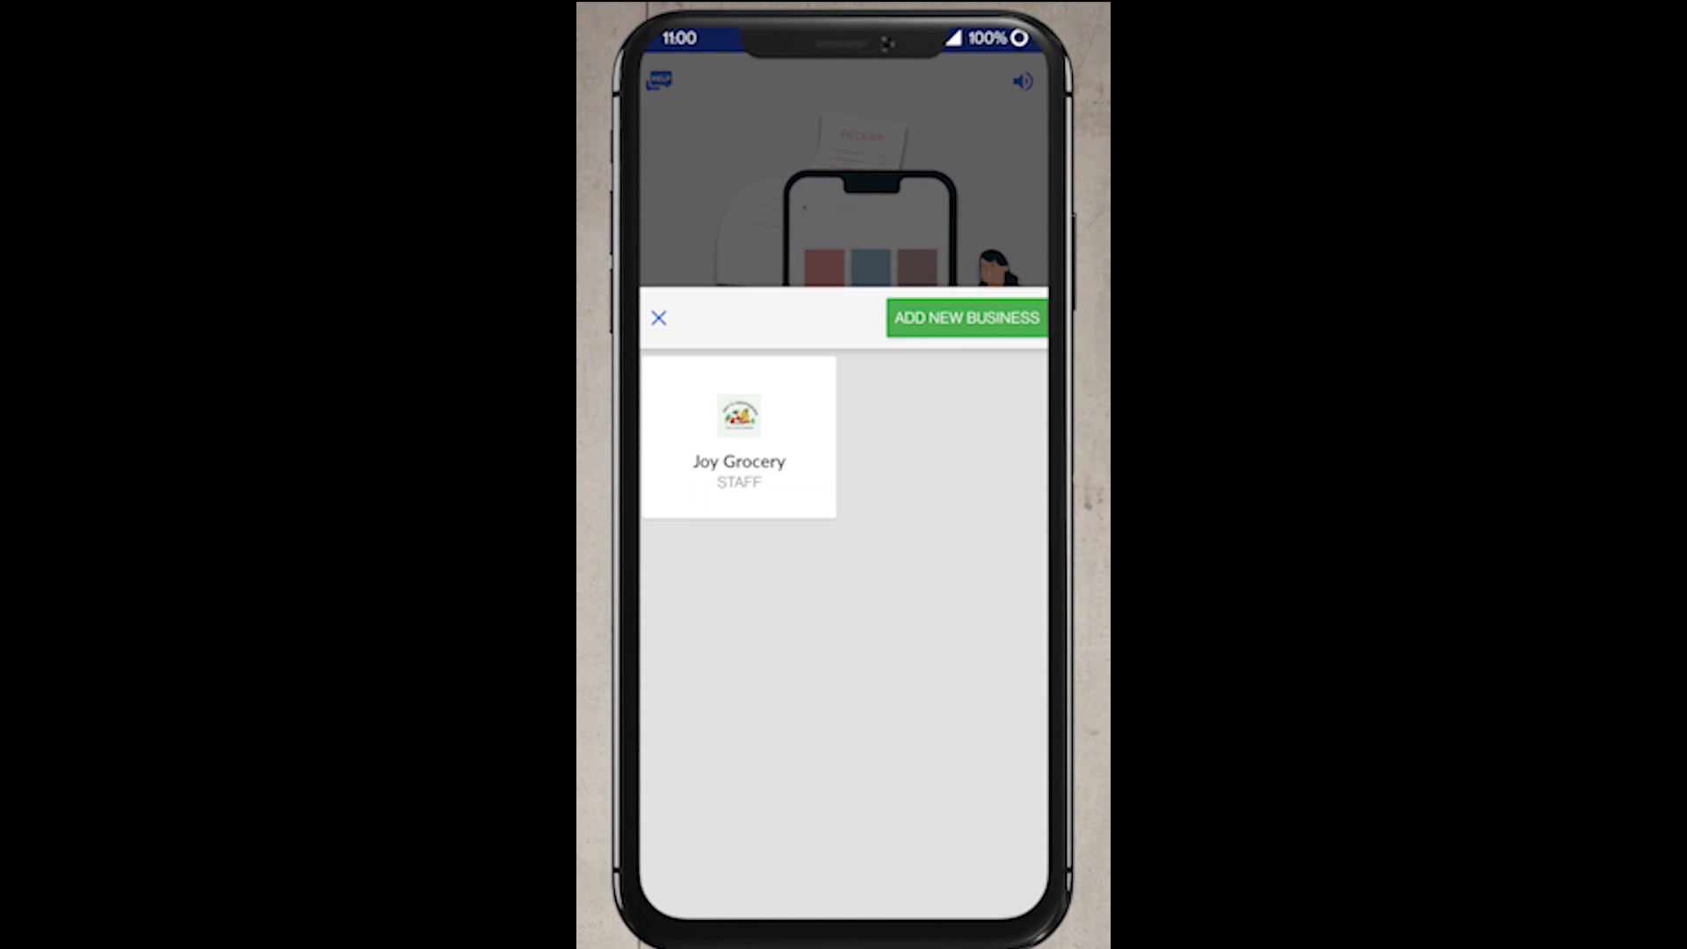
left_click(738, 435)
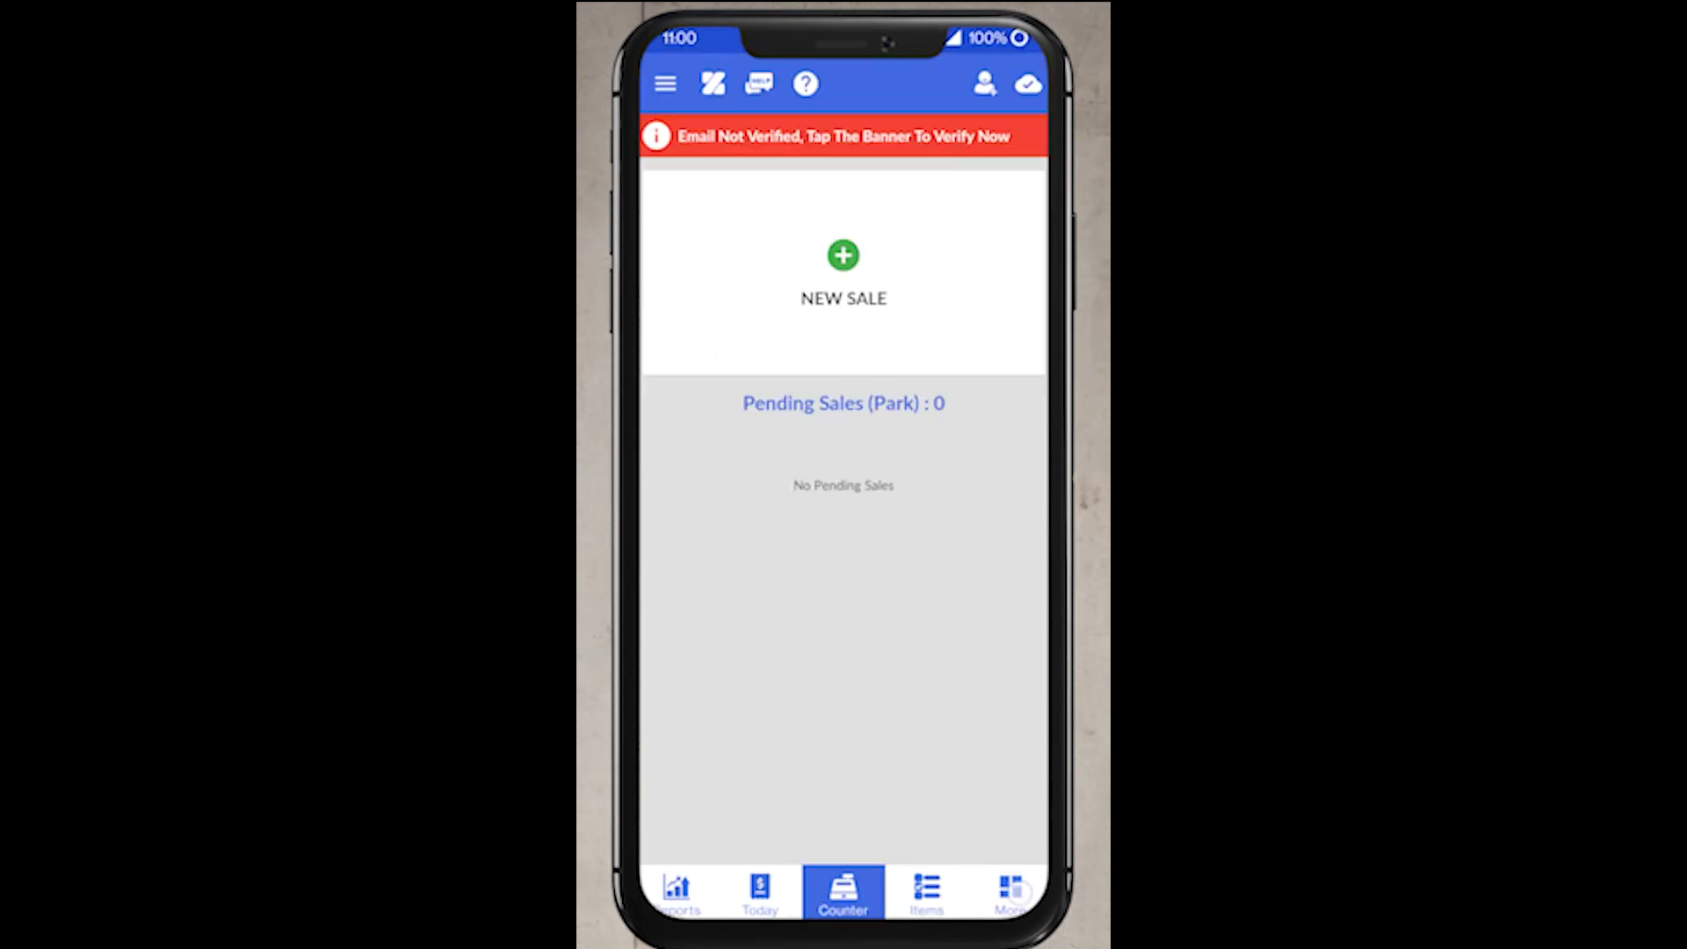
left_click(1006, 890)
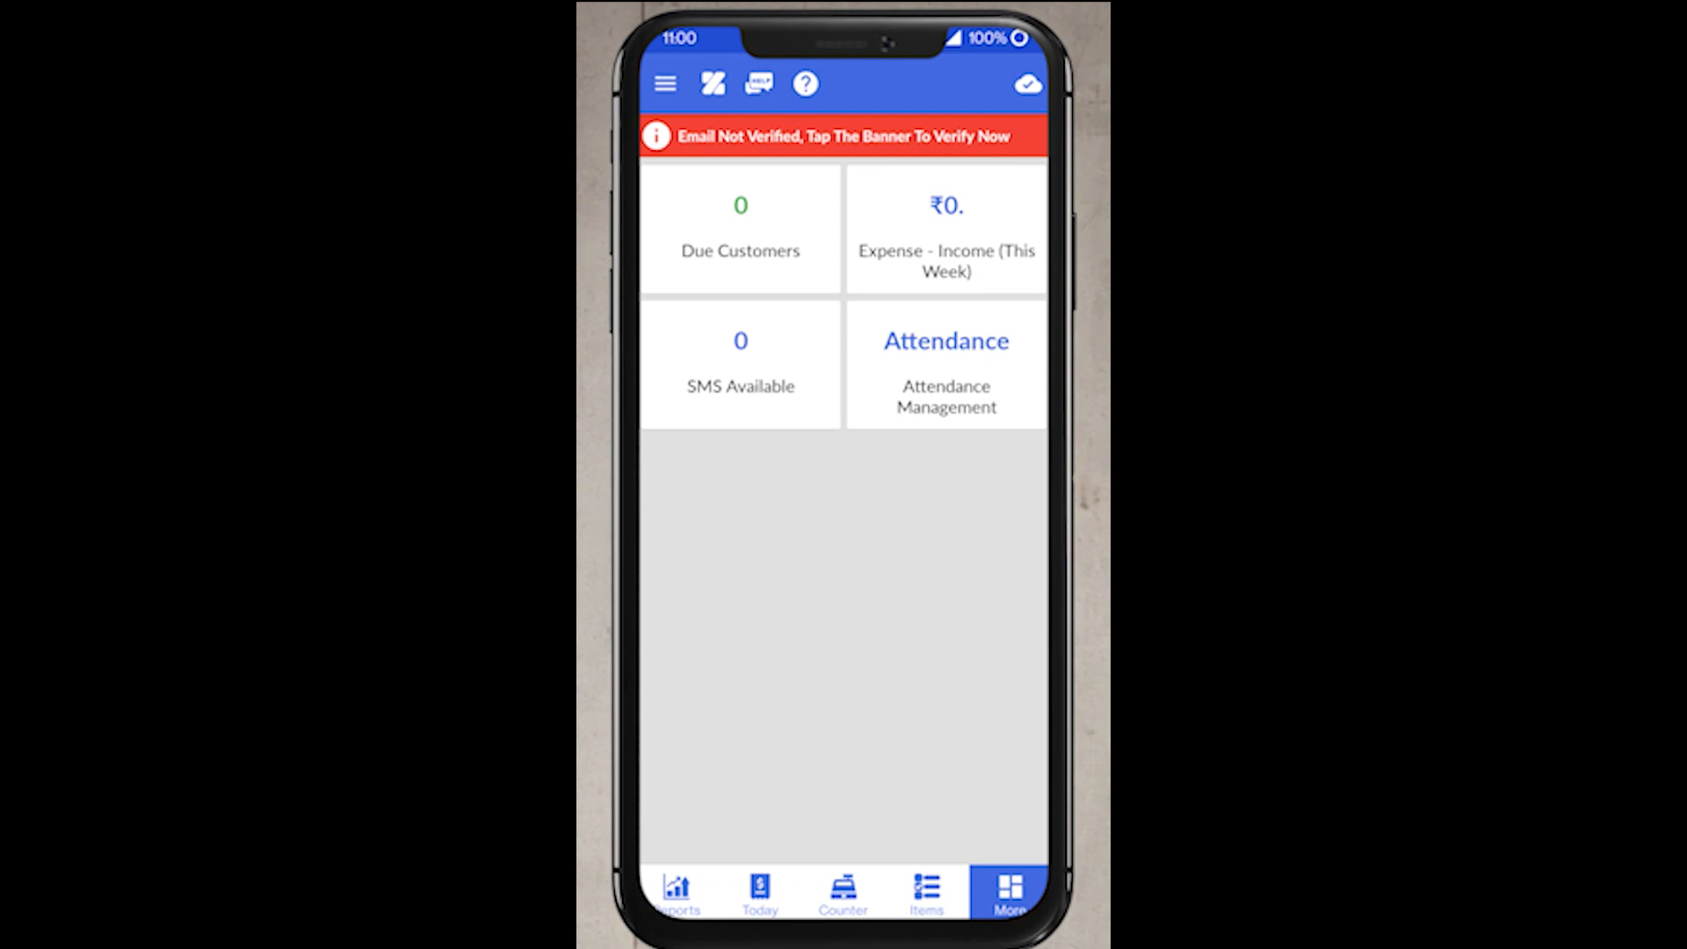
Punch in from the Attendance tile to mark today's attendance.
left_click(944, 364)
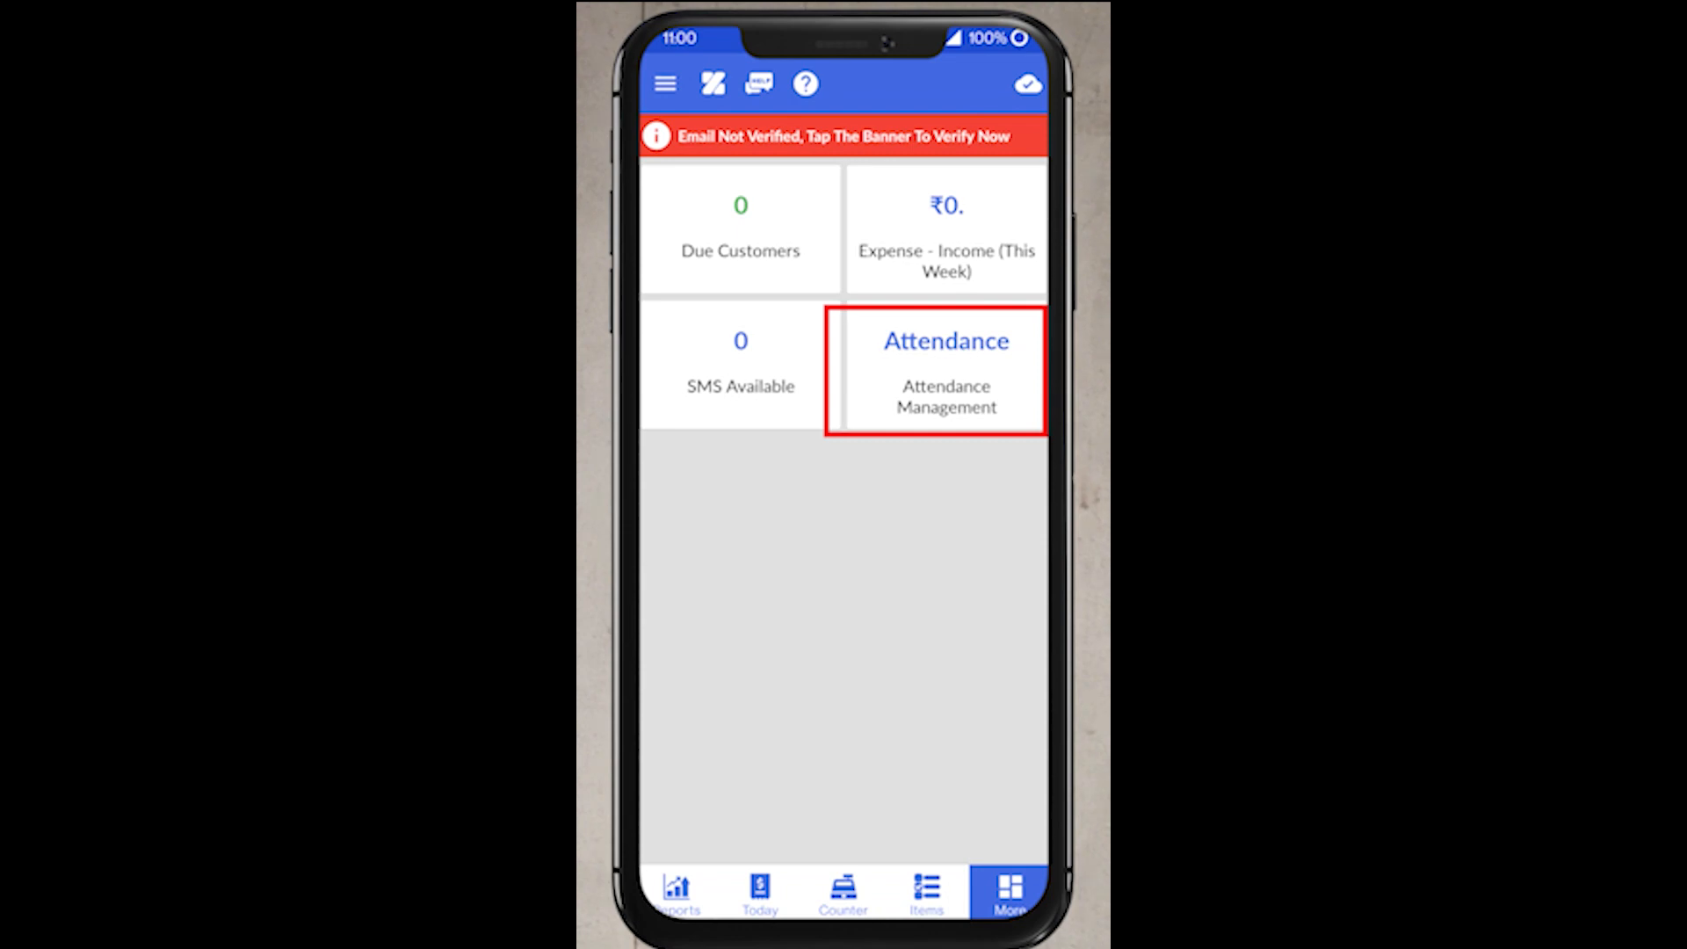
left_click(945, 371)
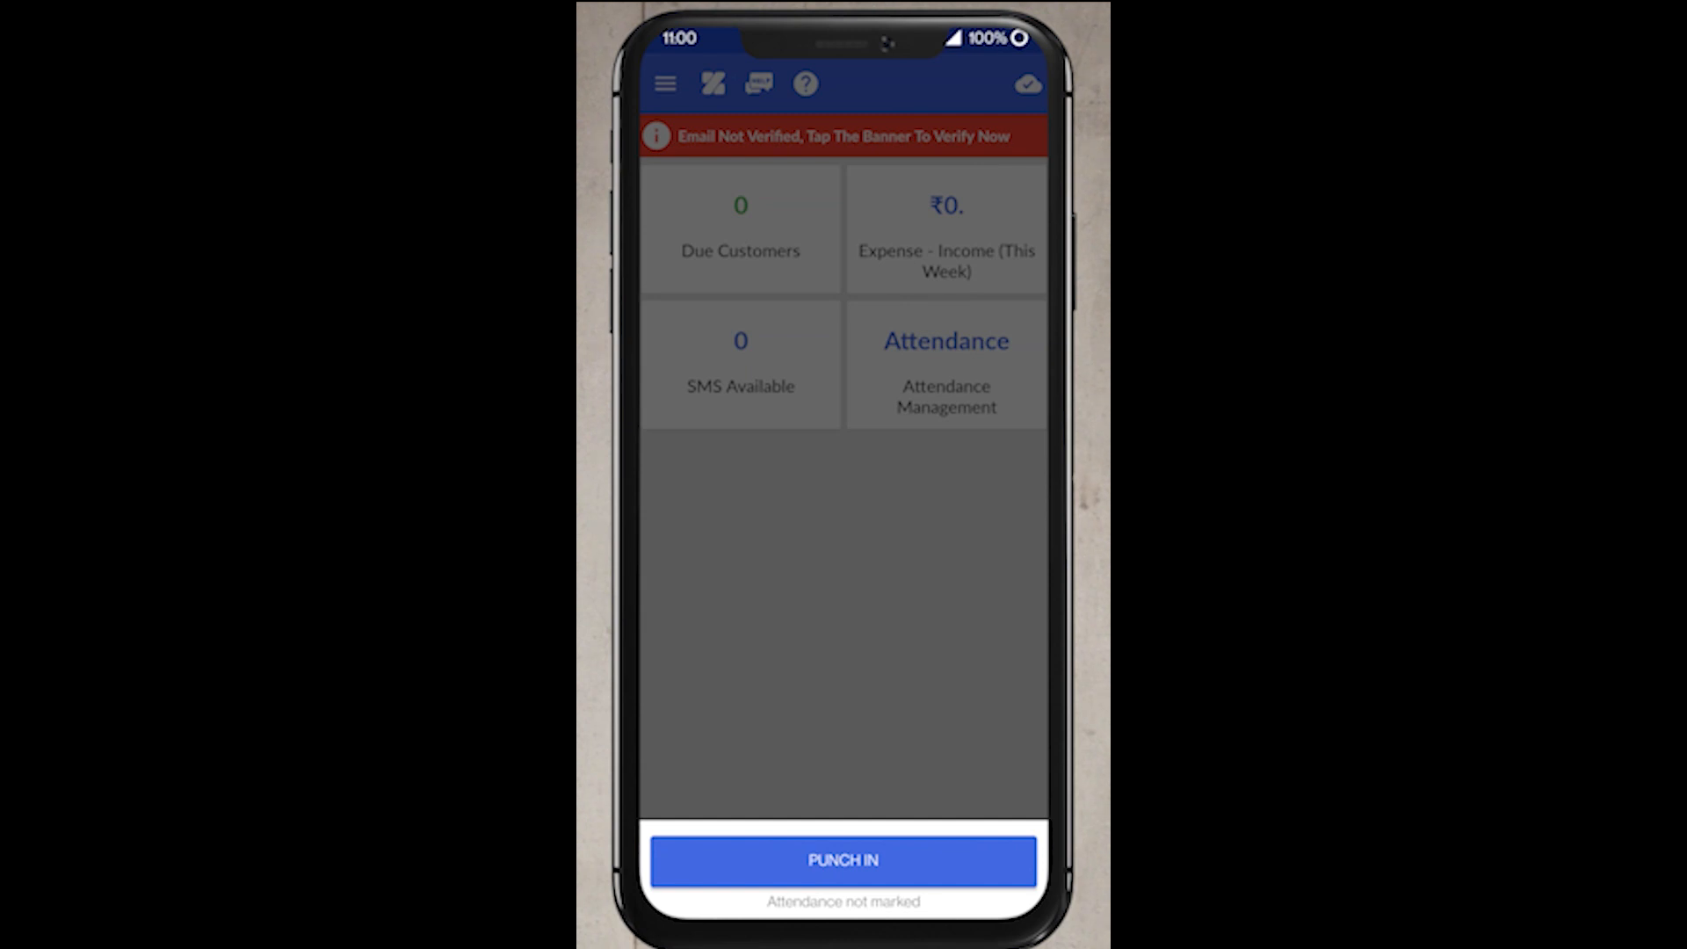
left_click(842, 859)
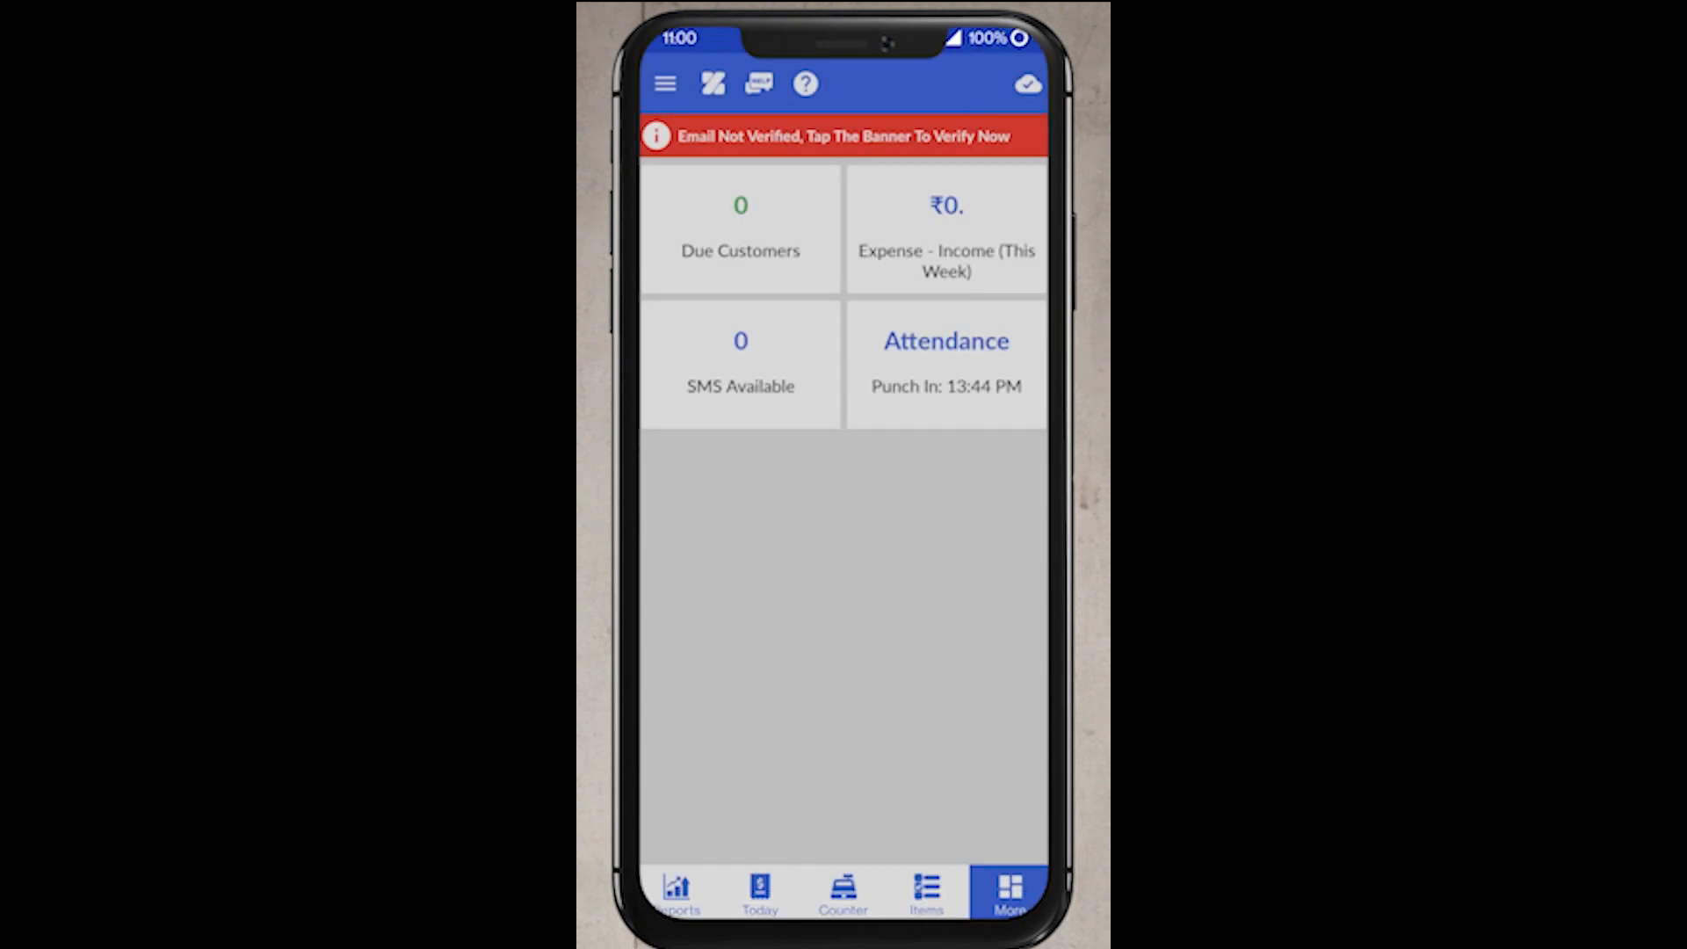
Punch out from the Attendance tile to end the shift.
left_click(946, 362)
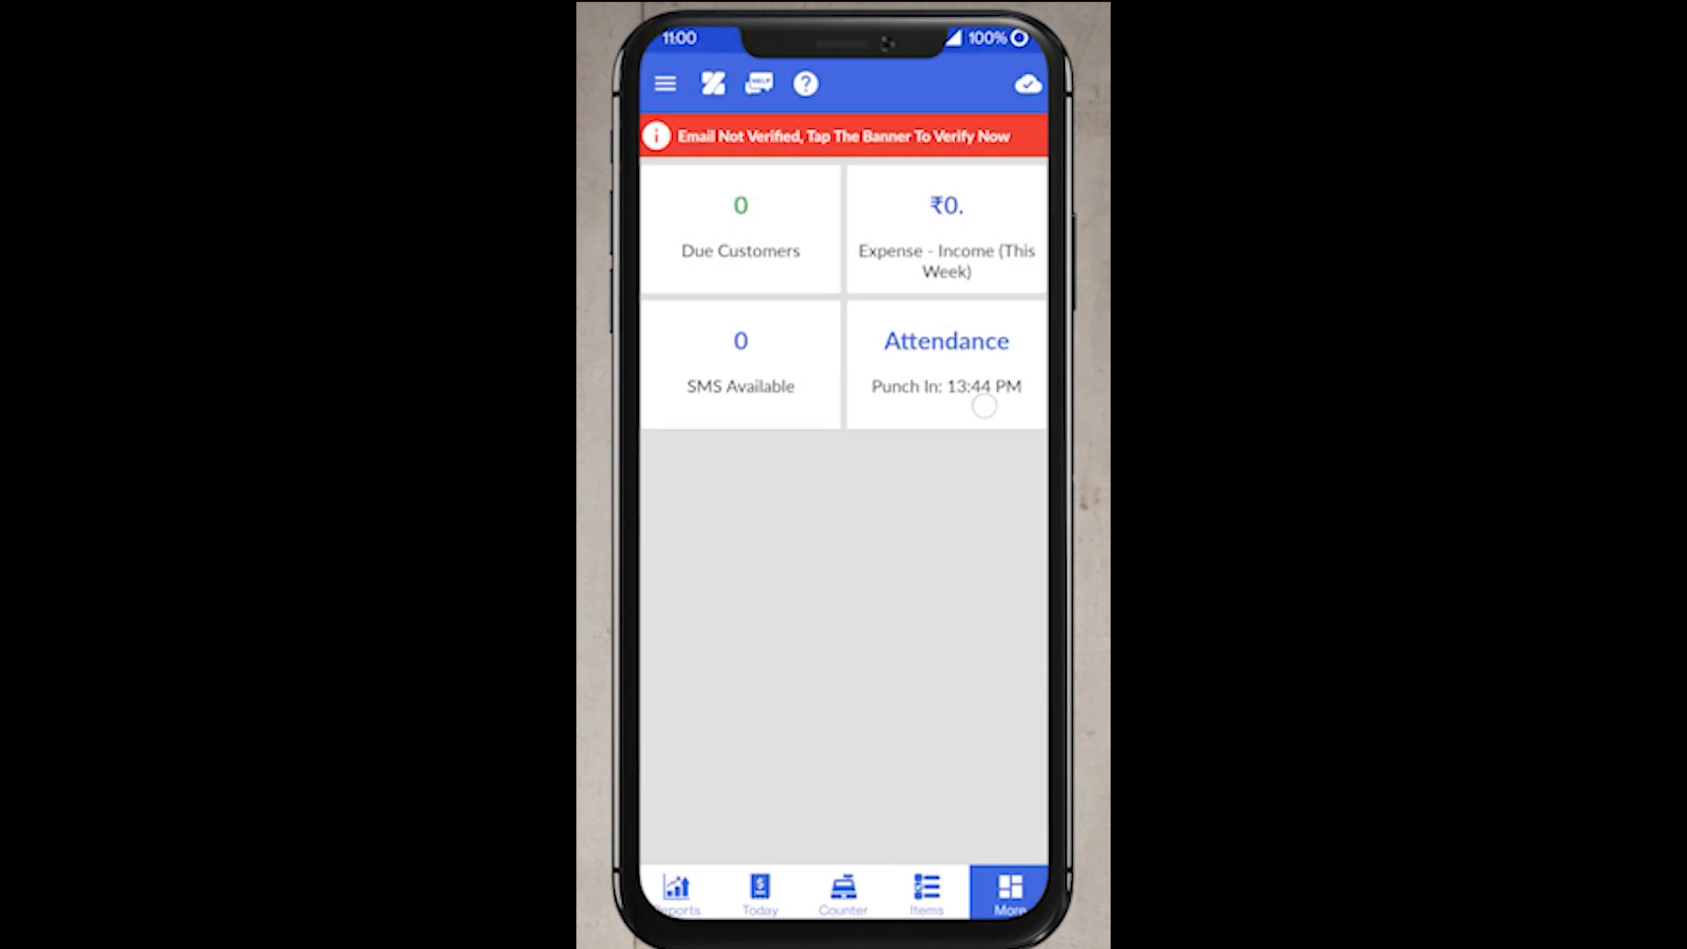
left_click(945, 341)
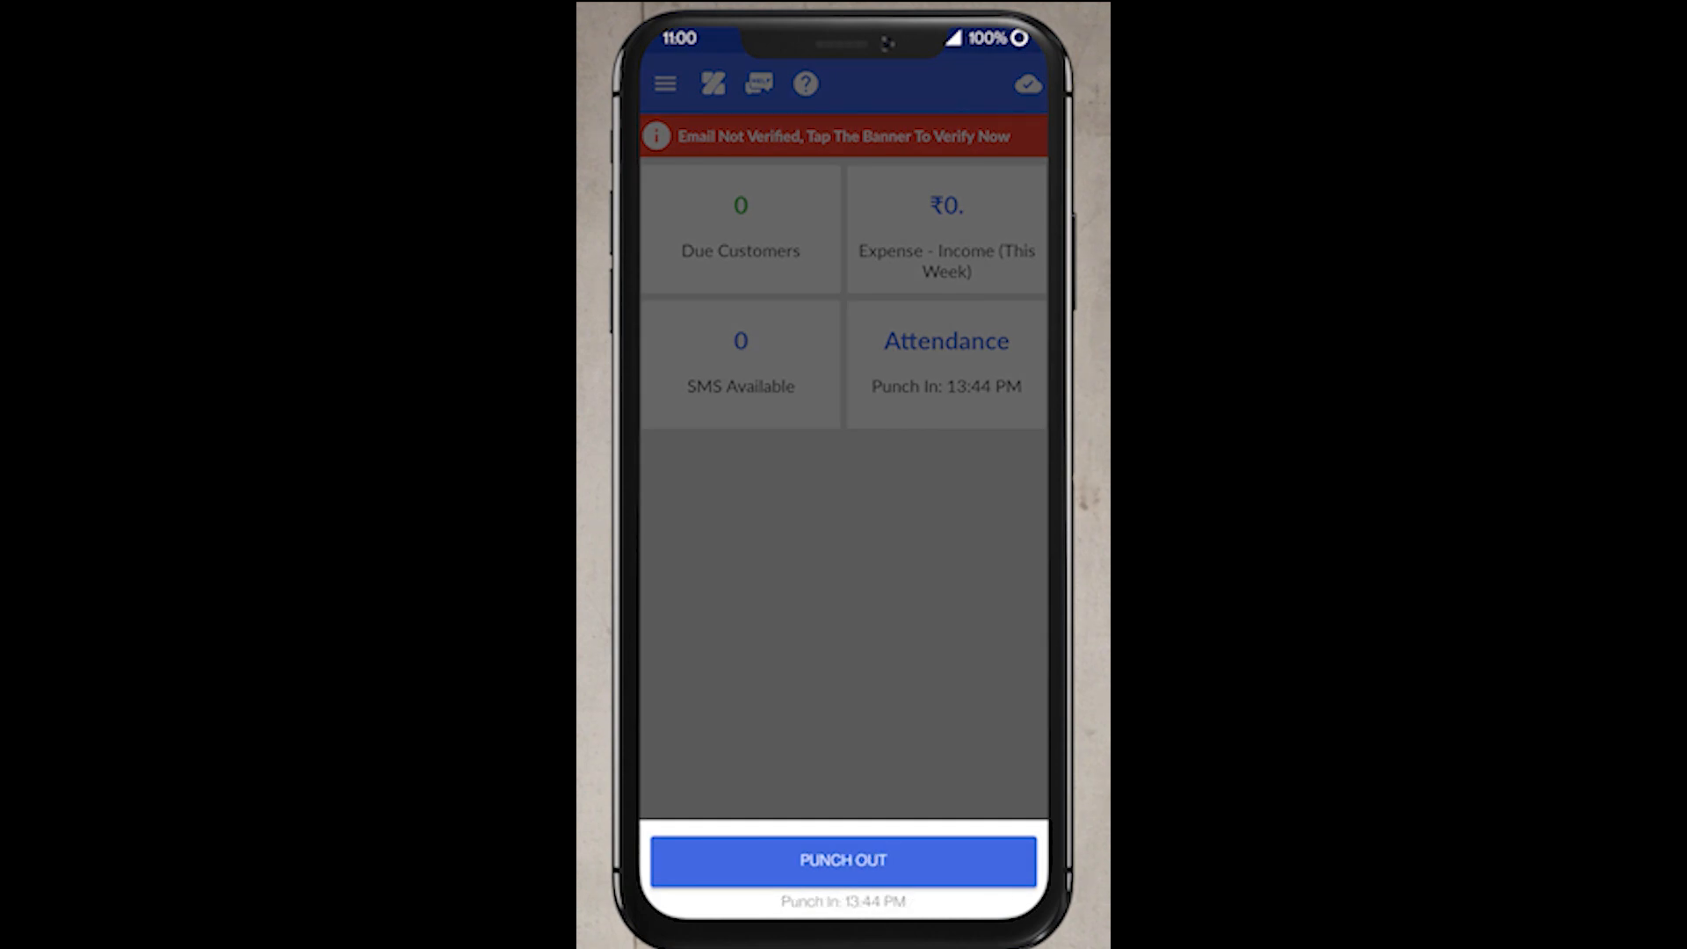
left_click(843, 893)
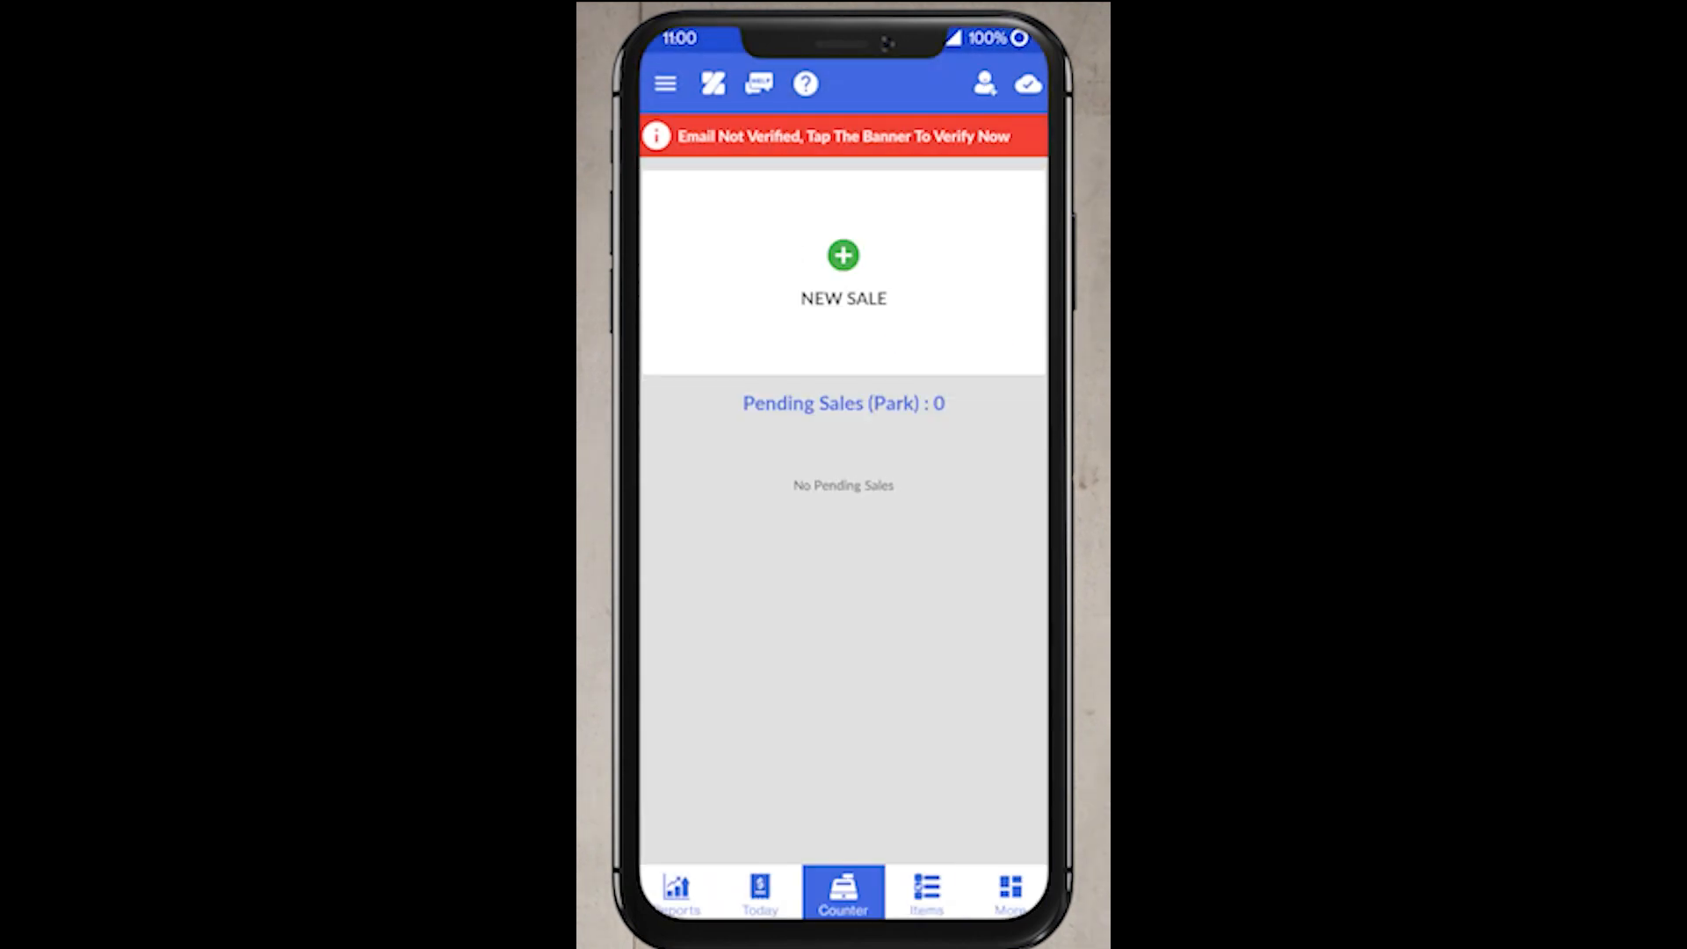